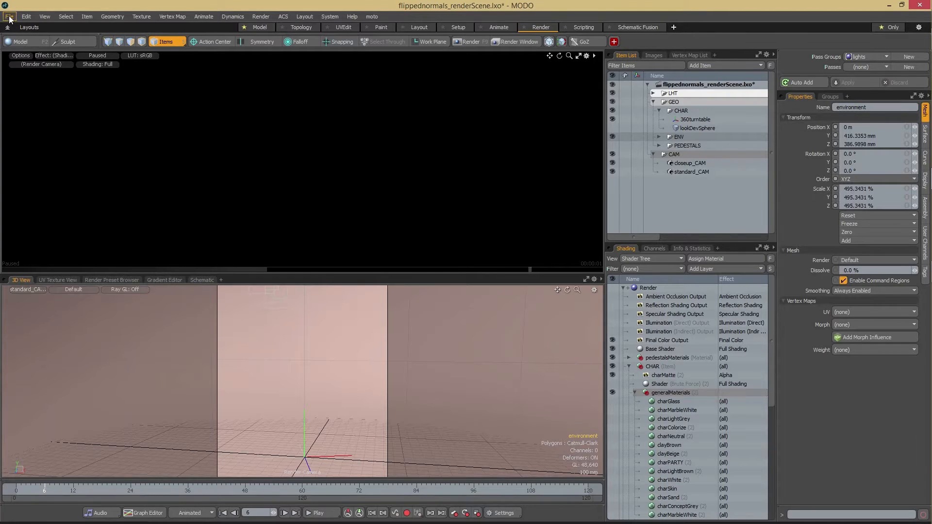
Step: Import the charMonster model into the render scene from the File menu
{"action": "left_click", "coordinate": [9, 16]}
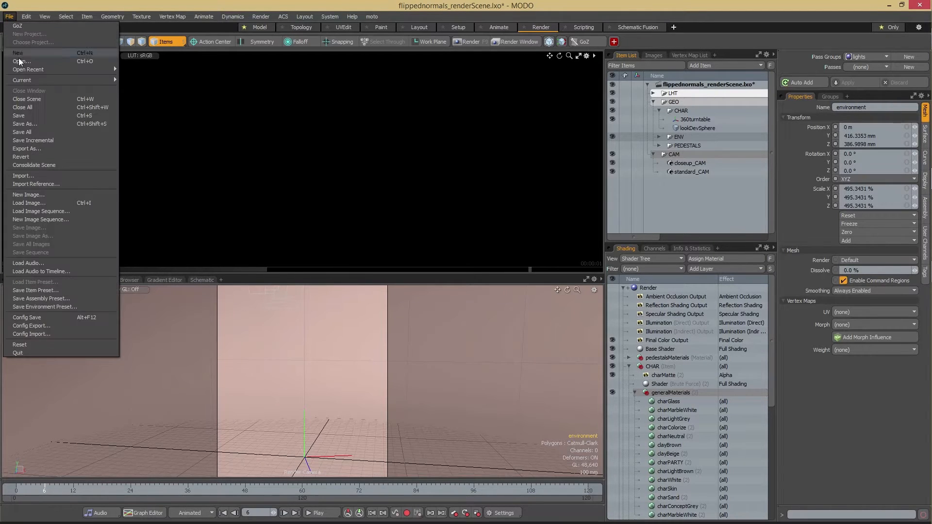
{"action": "left_click", "coordinate": [21, 60]}
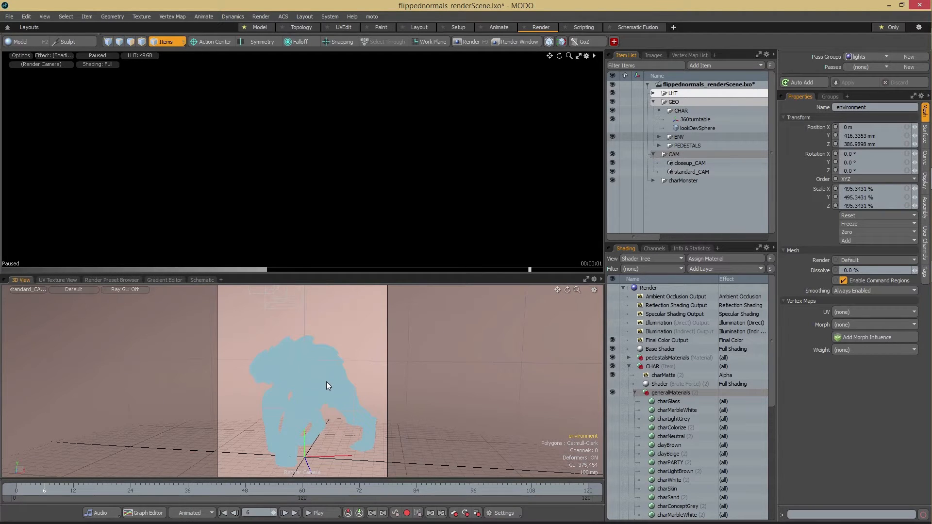
{"action": "mouse_move", "coordinate": [338, 382]}
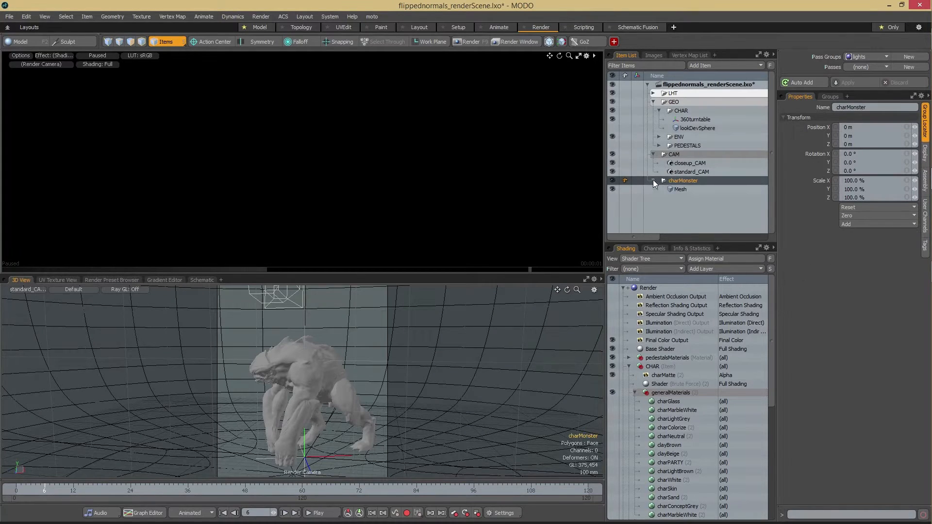
Step: Move charMonster with the Transform tool so Position X reads -75 mm
{"action": "left_click", "coordinate": [653, 181]}
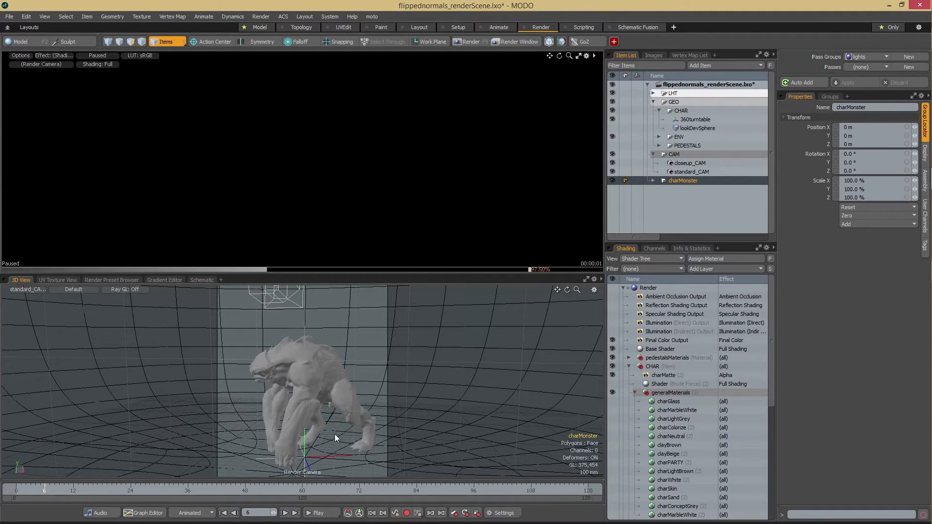
{"action": "left_click", "coordinate": [387, 42]}
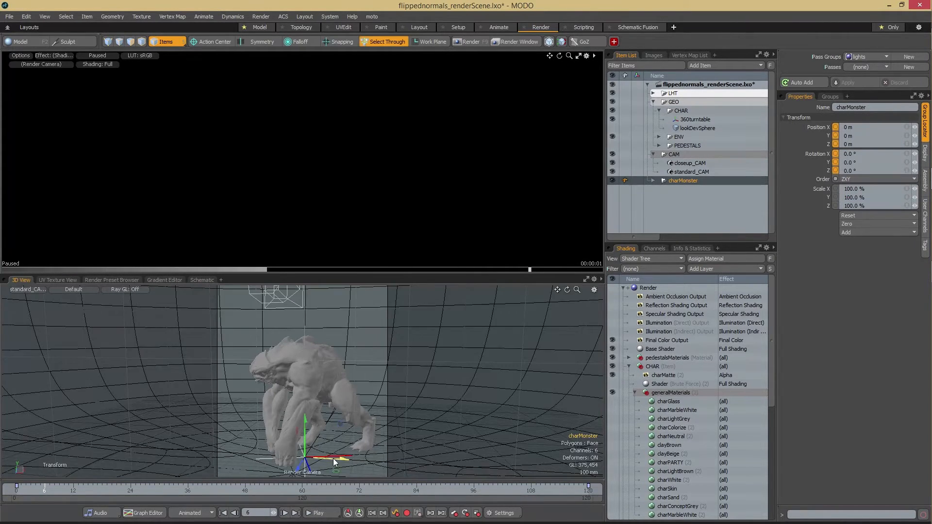
{"action": "left_click_drag", "start_coordinate": [336, 460], "coordinate": [303, 457]}
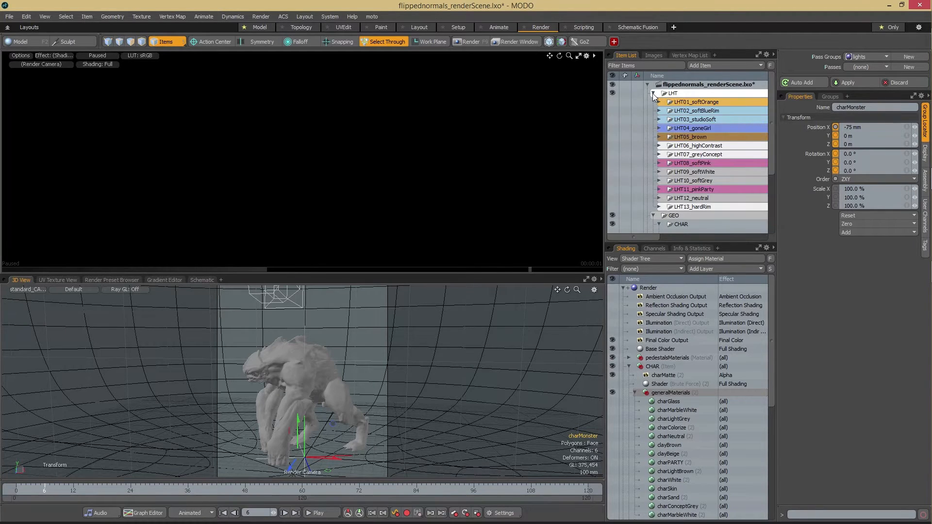
{"action": "left_click", "coordinate": [652, 93]}
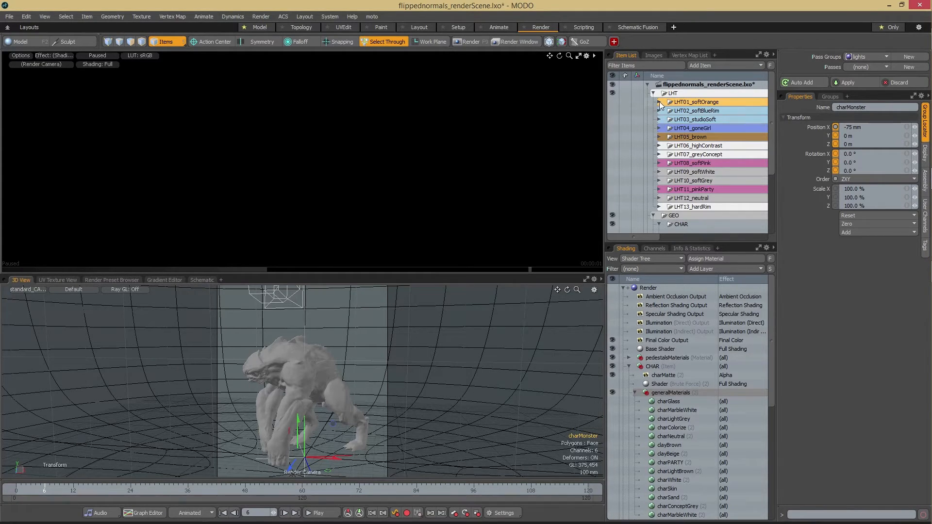
{"action": "left_click", "coordinate": [658, 101]}
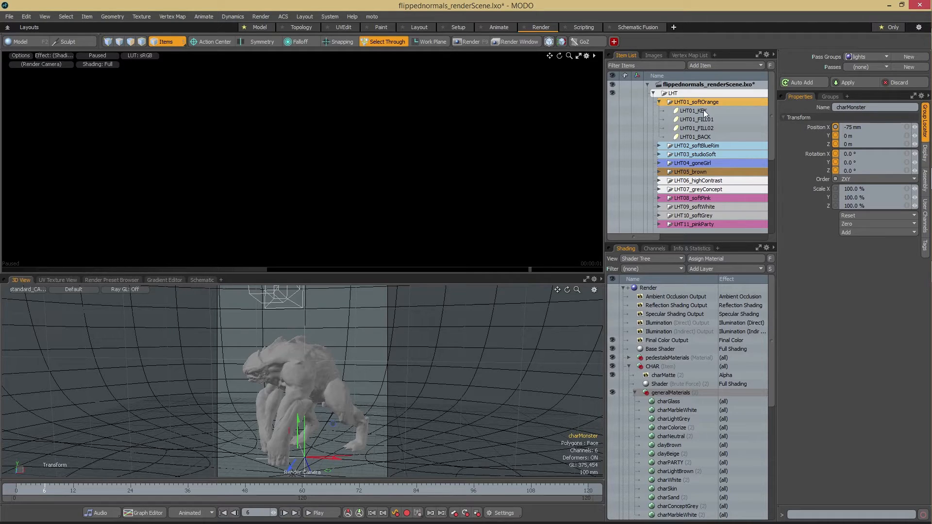
{"action": "mouse_move", "coordinate": [703, 115]}
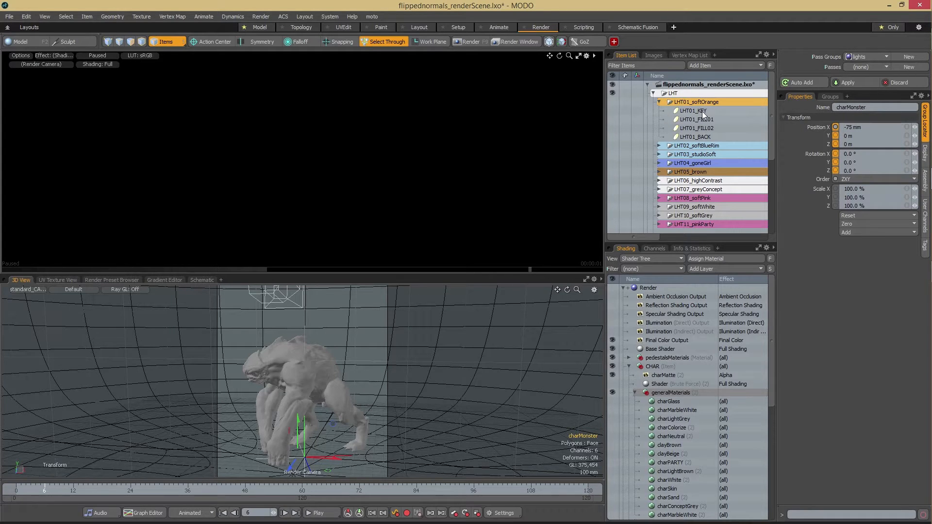
{"action": "left_click", "coordinate": [692, 111]}
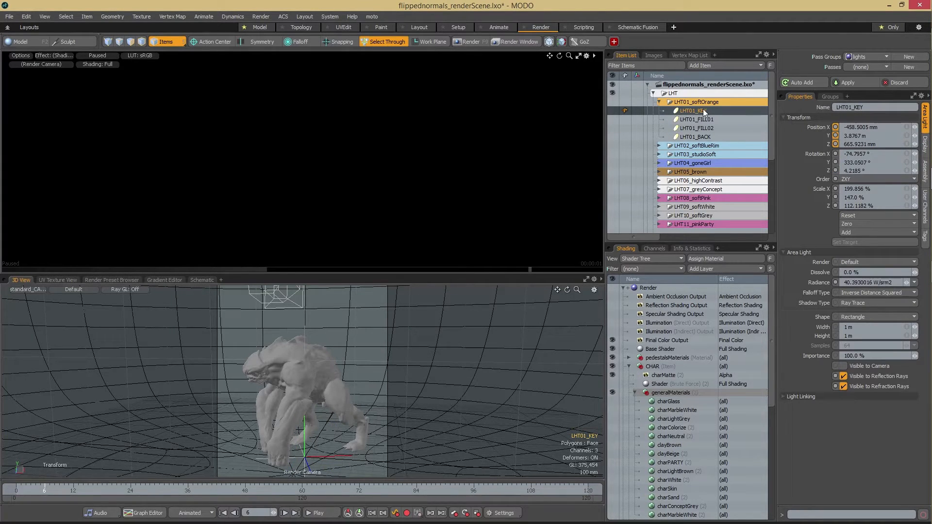
{"action": "mouse_move", "coordinate": [703, 113]}
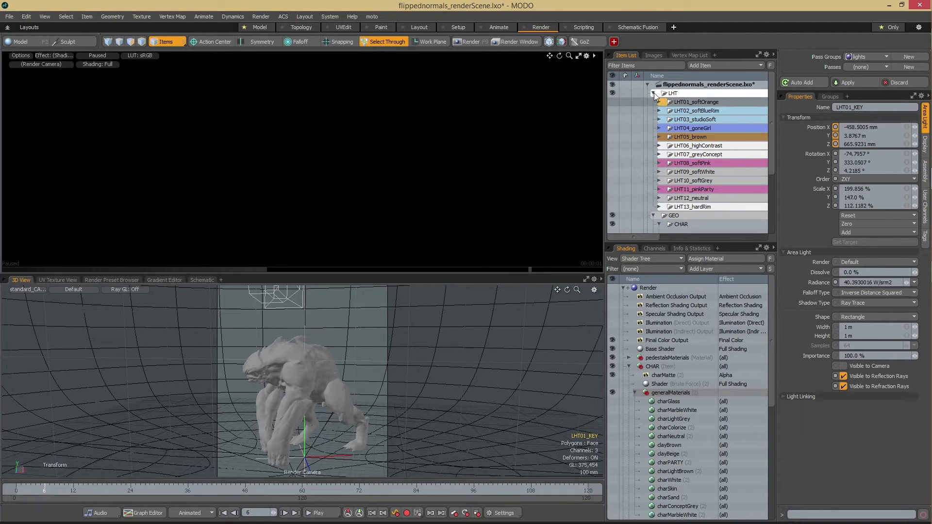
{"action": "left_click", "coordinate": [653, 94]}
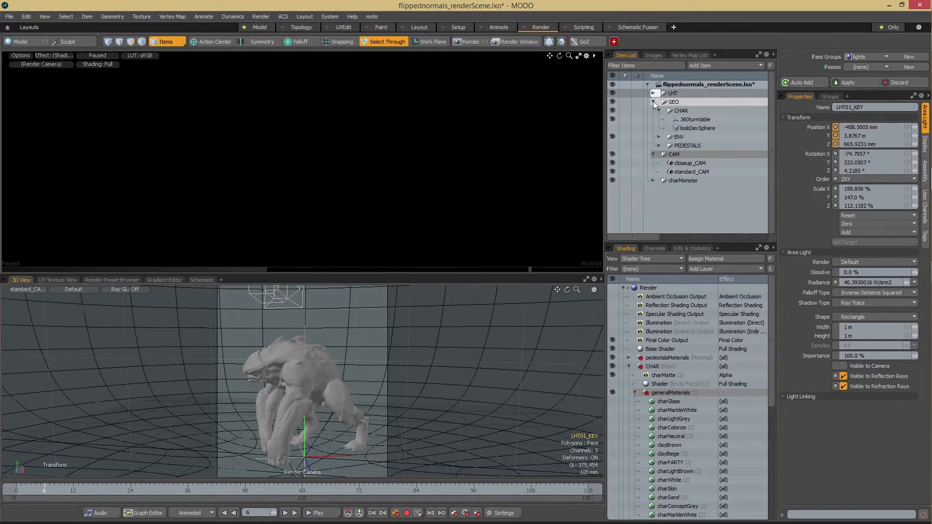
{"action": "mouse_move", "coordinate": [653, 106]}
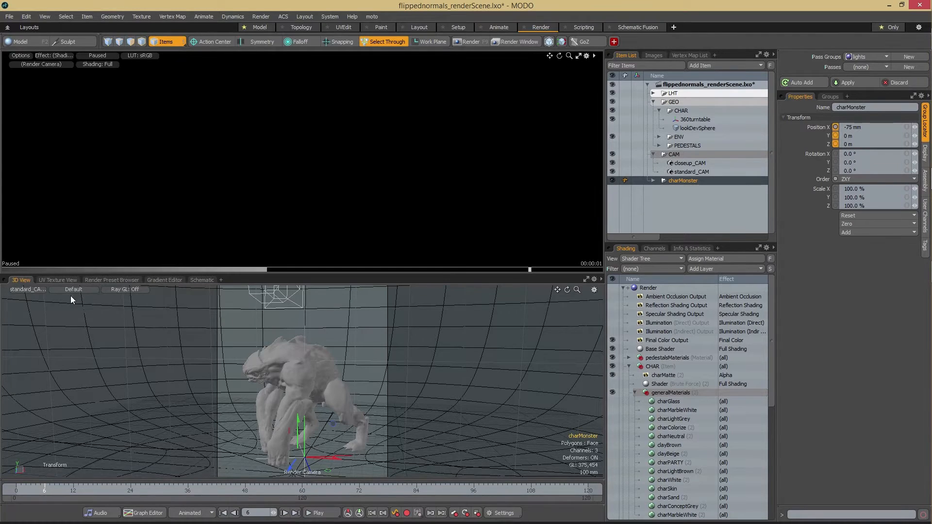
Step: Parent charMonster under 360turntable in GEO > CHAR and expand its mesh hierarchy
{"action": "left_click", "coordinate": [27, 289]}
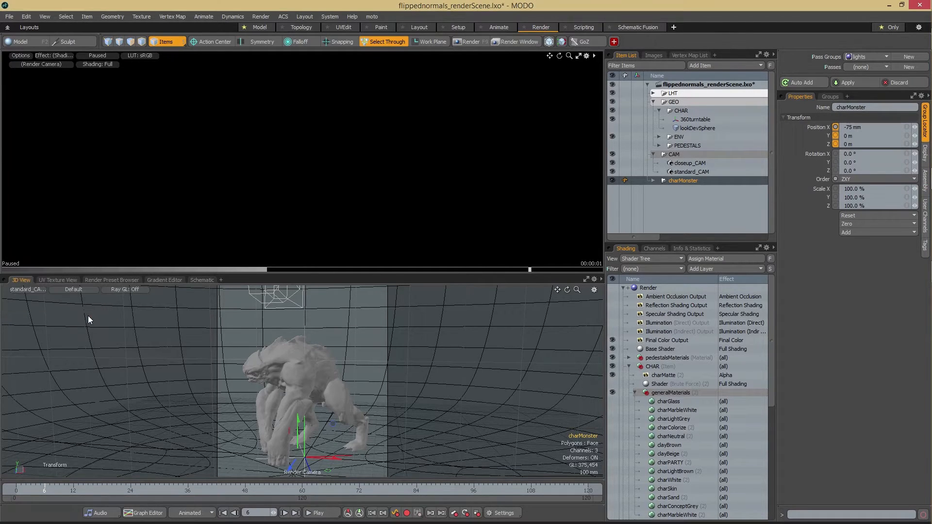
{"action": "left_click", "coordinate": [684, 181]}
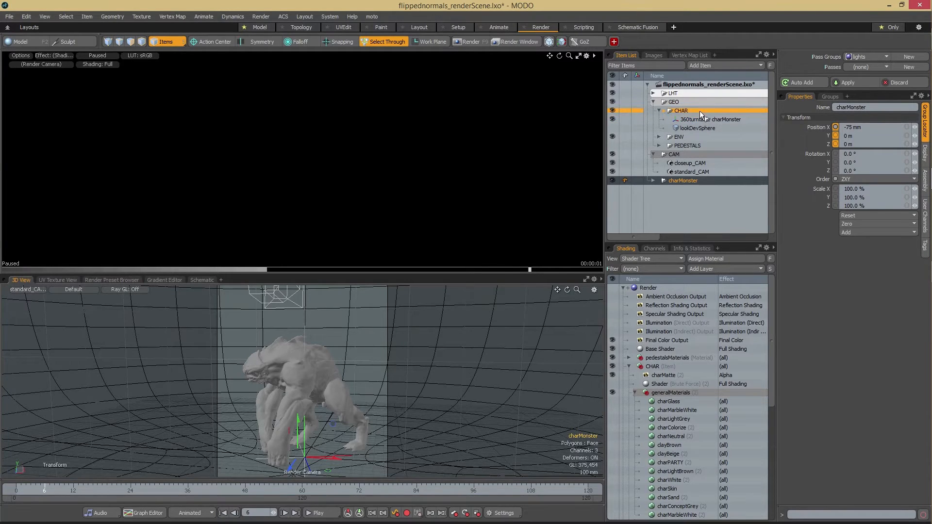
{"action": "left_click_drag", "start_coordinate": [682, 181], "coordinate": [698, 109]}
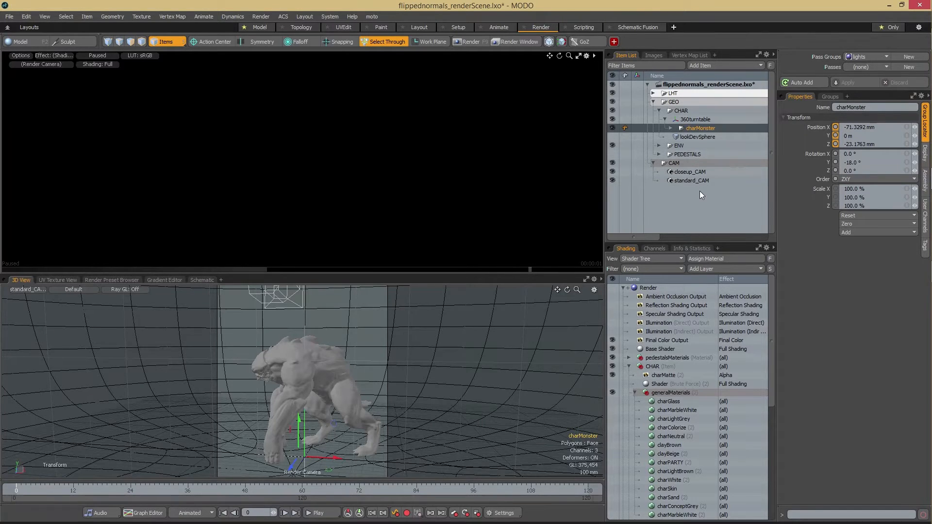
{"action": "left_click", "coordinate": [669, 128]}
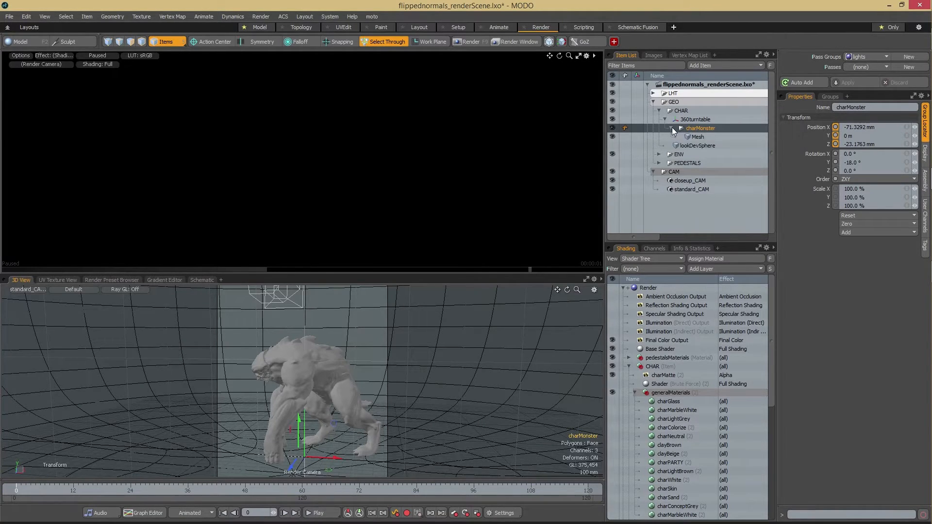
Step: Make LHT07 the active pass in the Pass Groups panel and let the preview render
{"action": "left_click", "coordinate": [868, 57]}
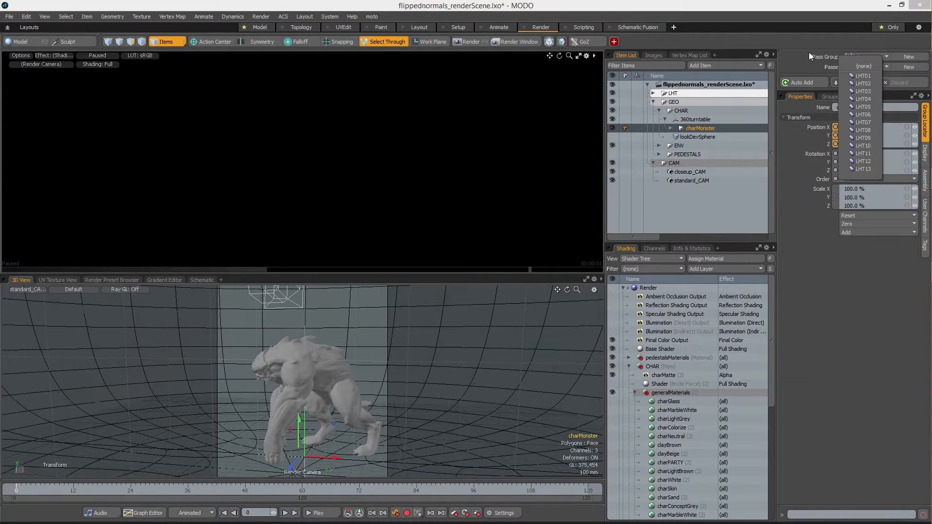
{"action": "left_click", "coordinate": [861, 58]}
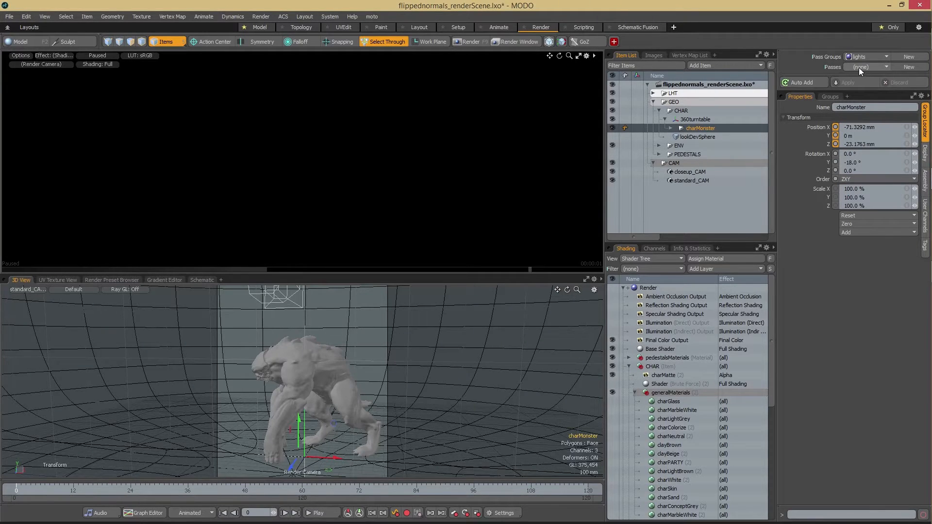
{"action": "left_click", "coordinate": [864, 67]}
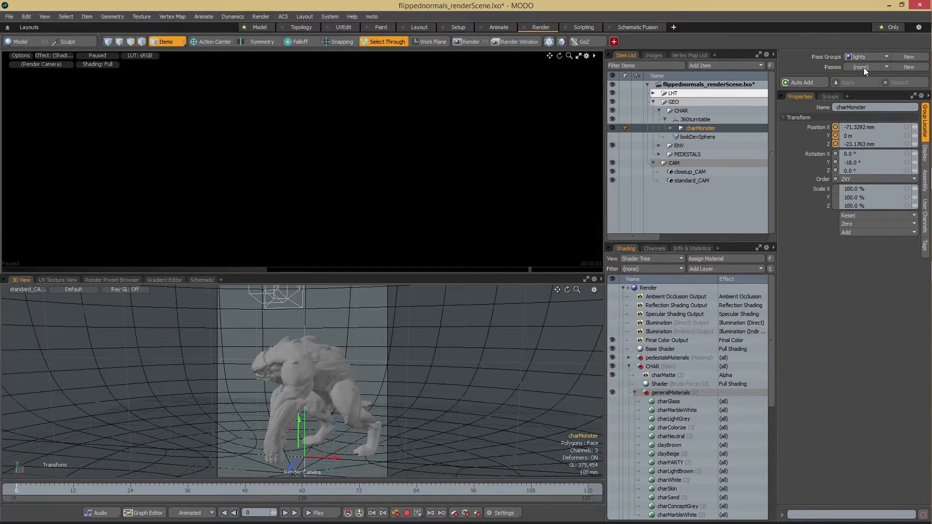
{"action": "left_click", "coordinate": [866, 67]}
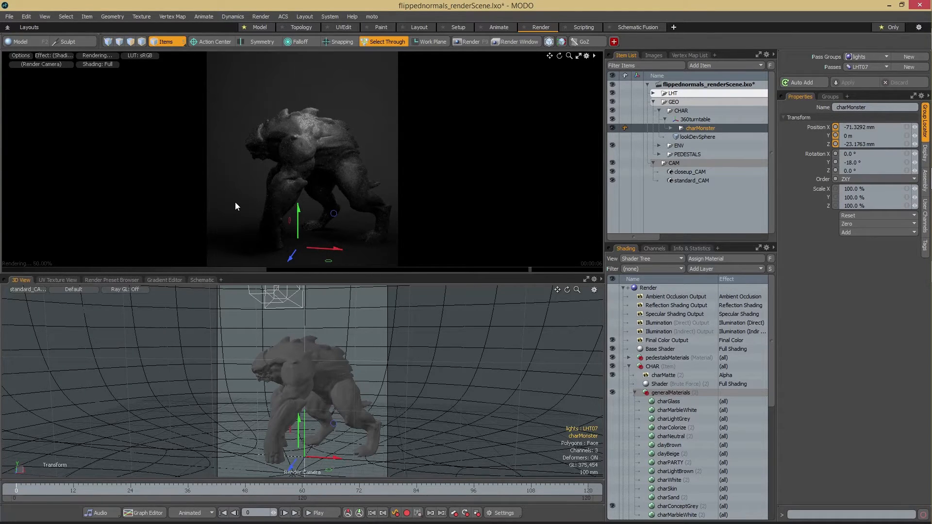
{"action": "mouse_move", "coordinate": [327, 149]}
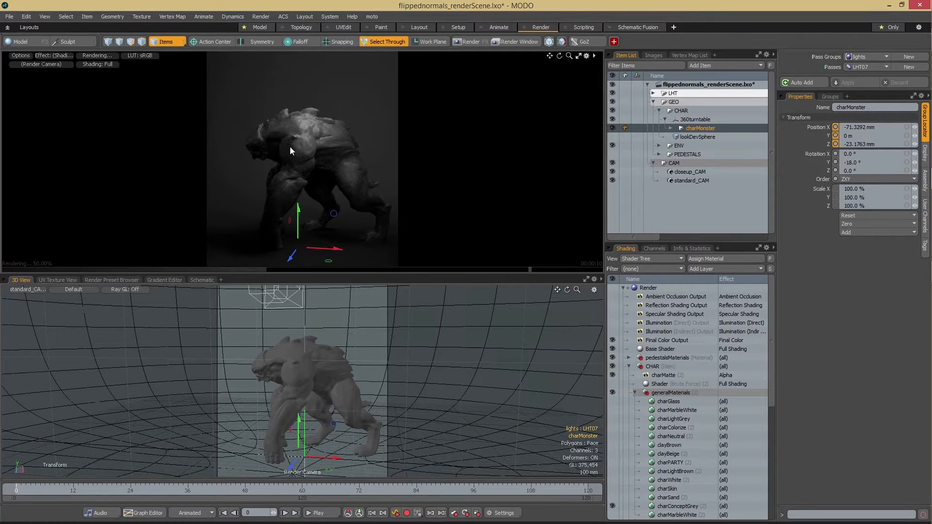
{"action": "mouse_move", "coordinate": [295, 167]}
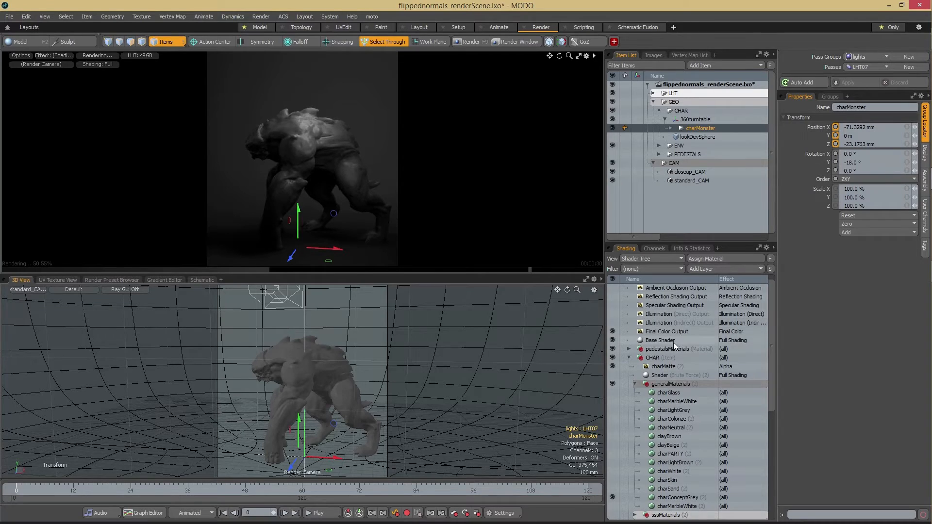
{"action": "scroll", "scroll_direction": "down", "scroll_amount": 3}
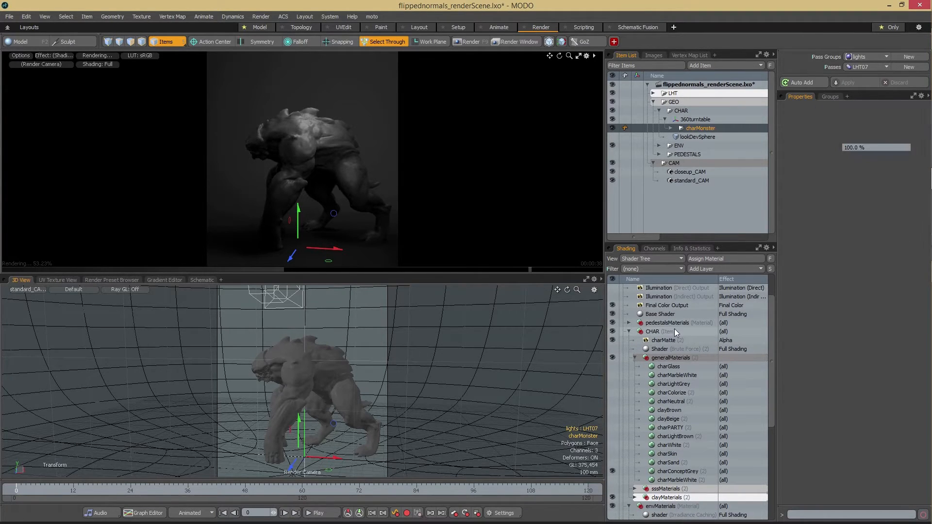
{"action": "left_click", "coordinate": [652, 331]}
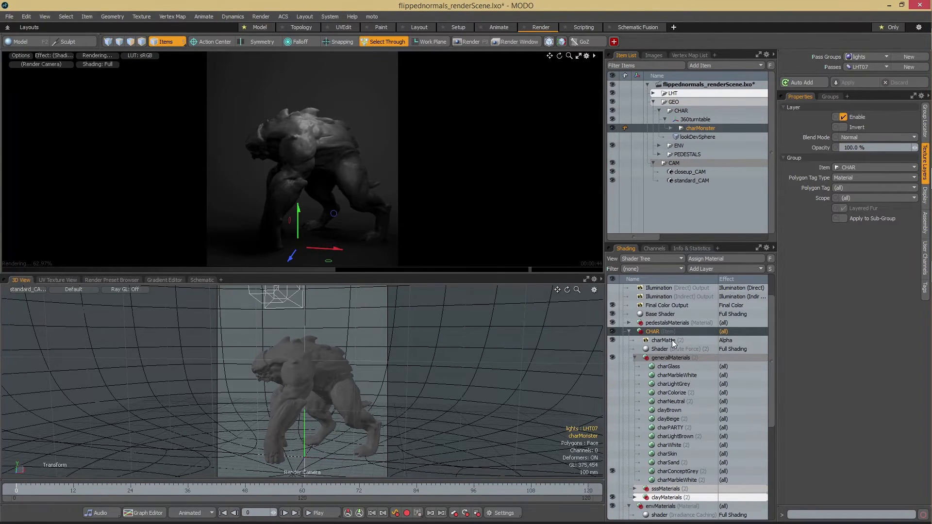
{"action": "left_click", "coordinate": [663, 340]}
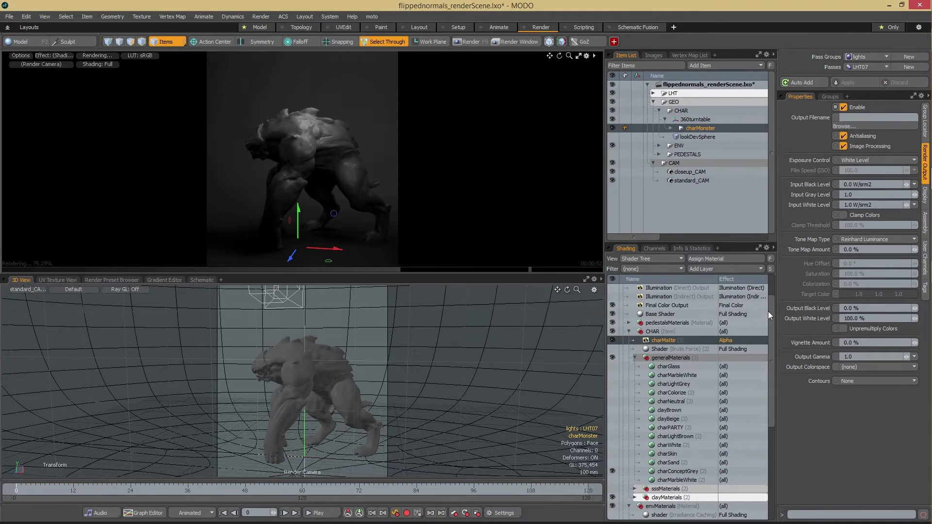
{"action": "scroll", "scroll_direction": "down", "scroll_amount": 3}
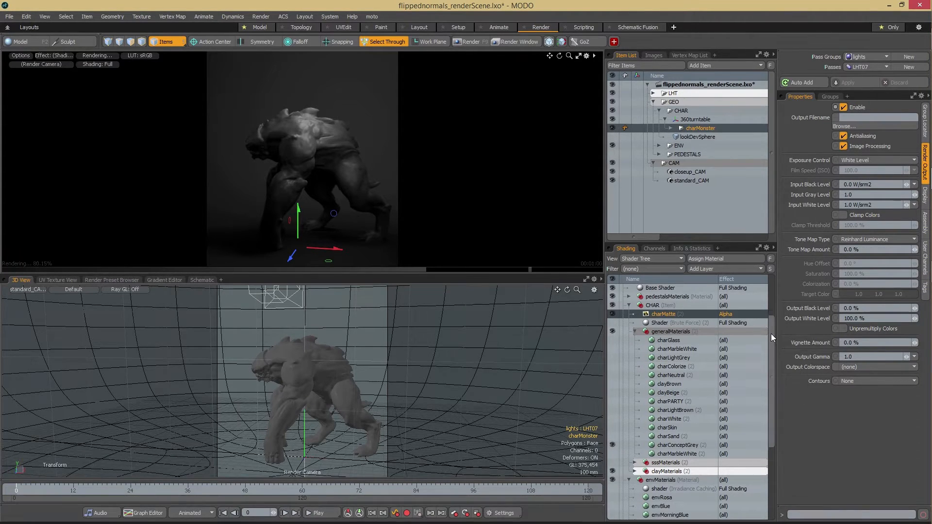
{"action": "scroll", "scroll_direction": "down", "scroll_amount": 3}
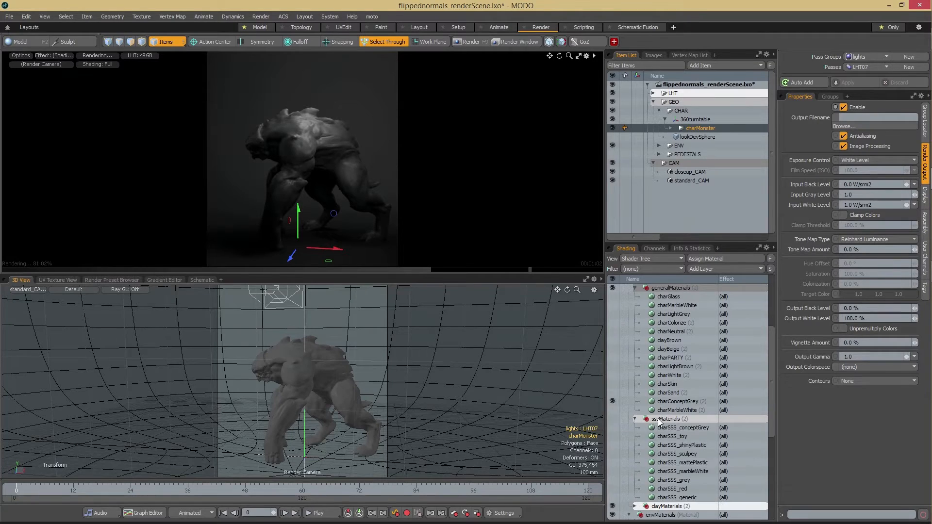
{"action": "scroll", "scroll_direction": "down", "scroll_amount": 3}
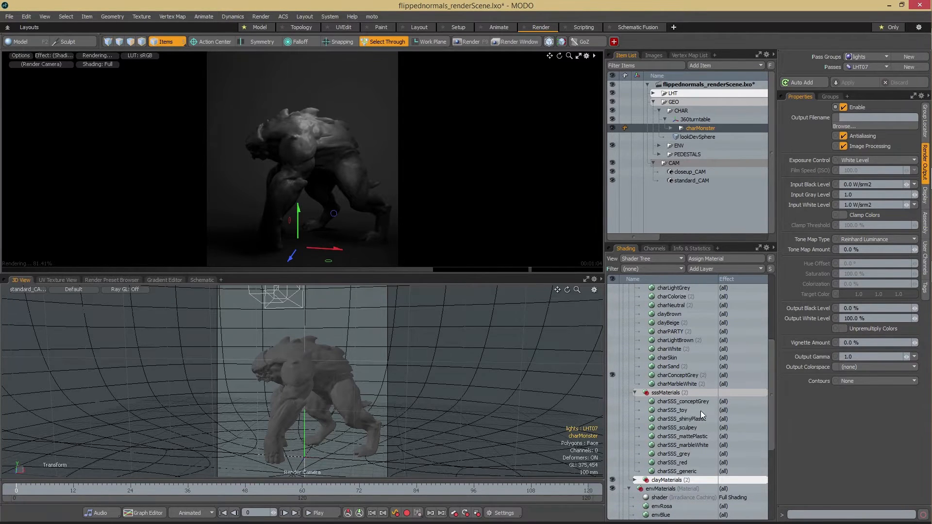
{"action": "scroll", "scroll_direction": "down", "scroll_amount": 3}
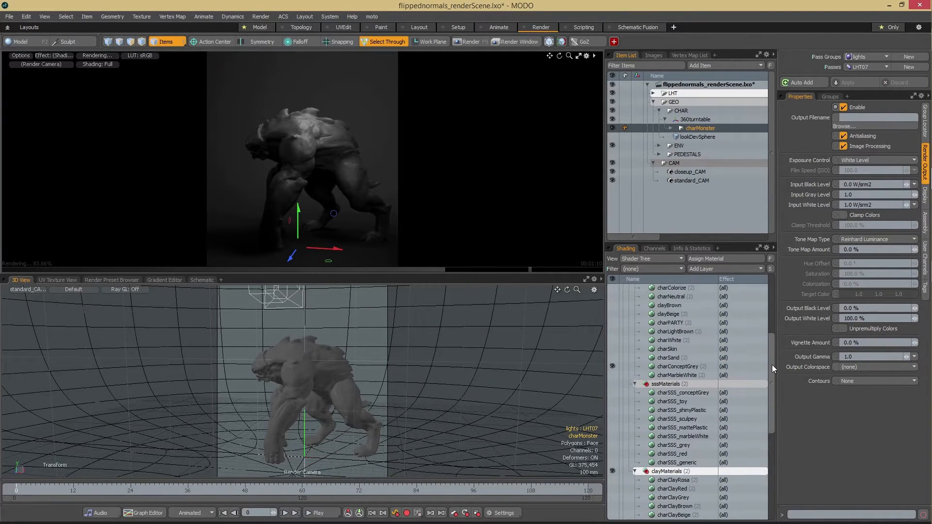
{"action": "scroll", "scroll_direction": "down", "scroll_amount": 3}
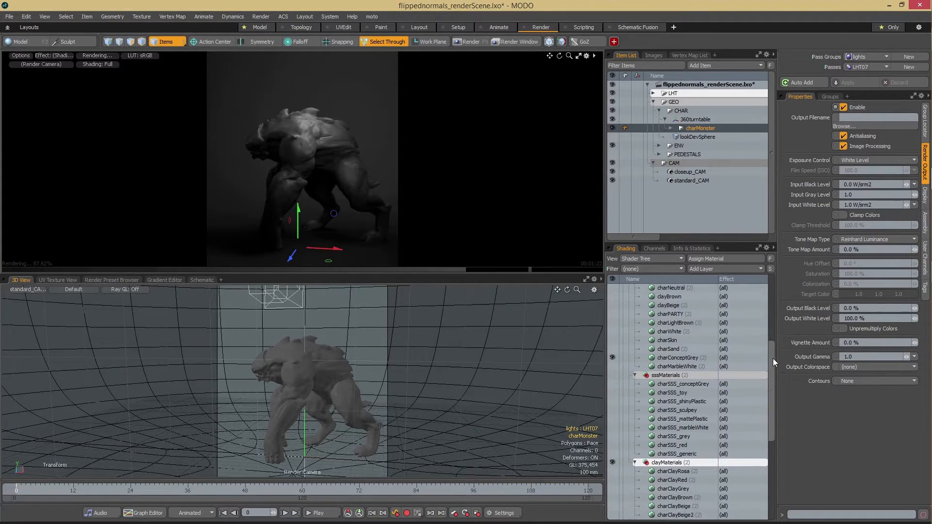
{"action": "scroll", "scroll_direction": "down", "scroll_amount": 3}
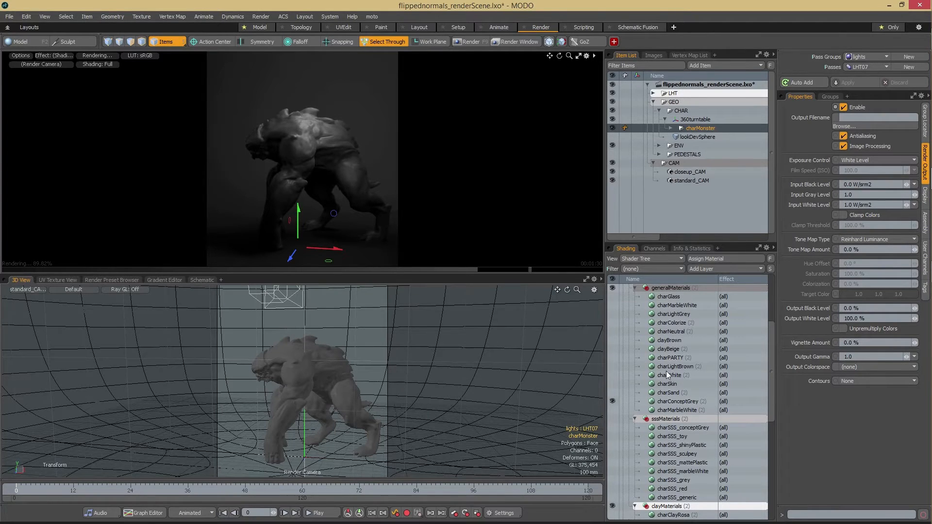
{"action": "mouse_move", "coordinate": [682, 385]}
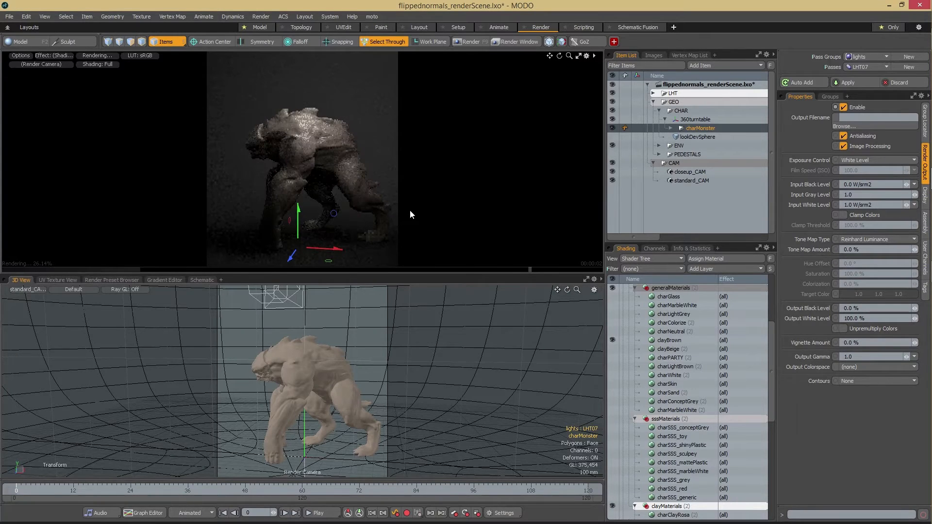
{"action": "mouse_move", "coordinate": [354, 178]}
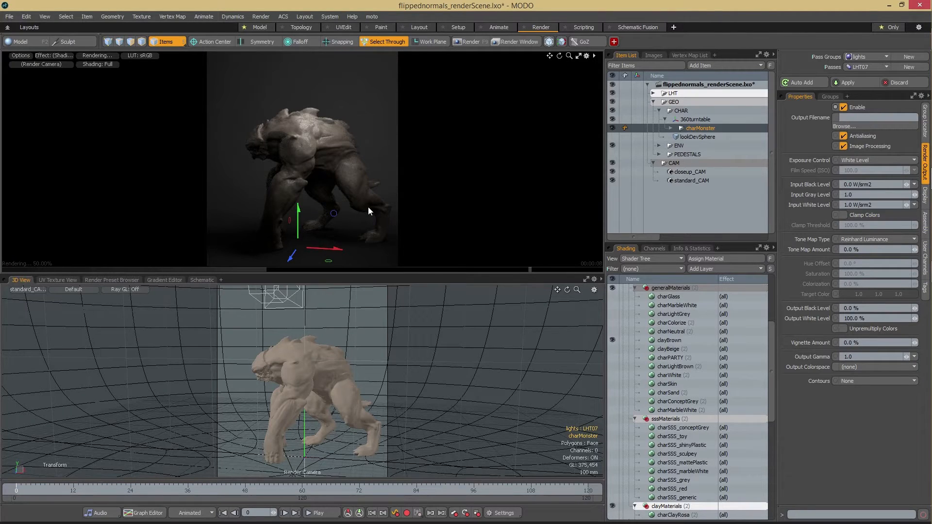
Step: Bring up the Passes dropdown listing the available light passes
{"action": "left_click", "coordinate": [865, 67]}
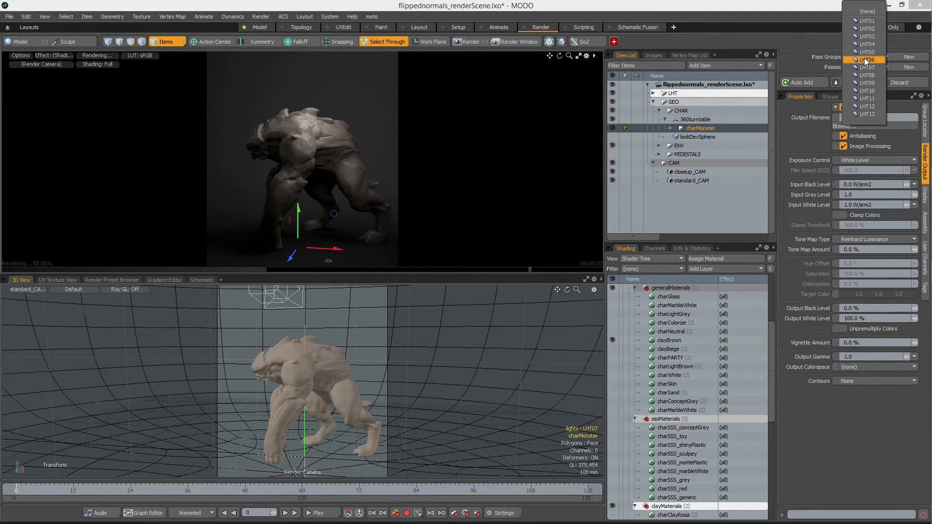
Step: Compare passes LHT03 and LHT13 in the preview, settling on LHT03
{"action": "left_click", "coordinate": [867, 67]}
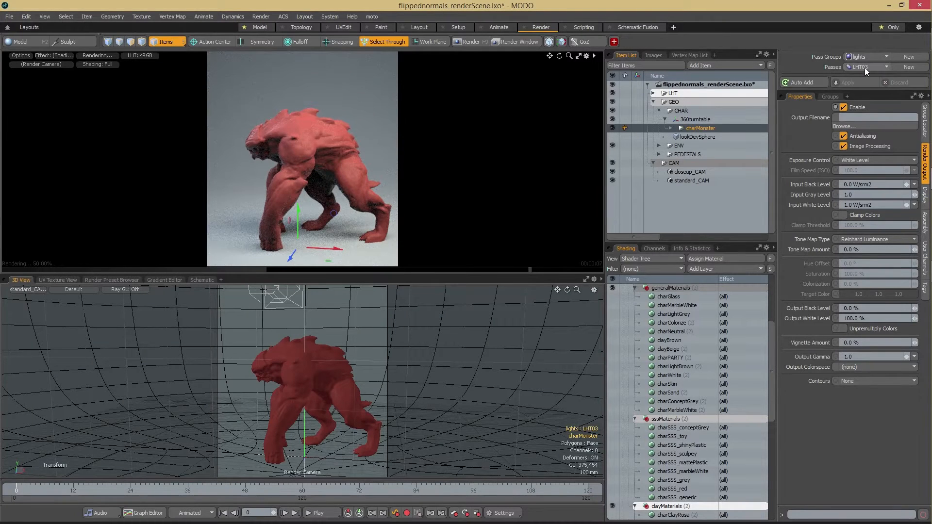
{"action": "left_click", "coordinate": [868, 67]}
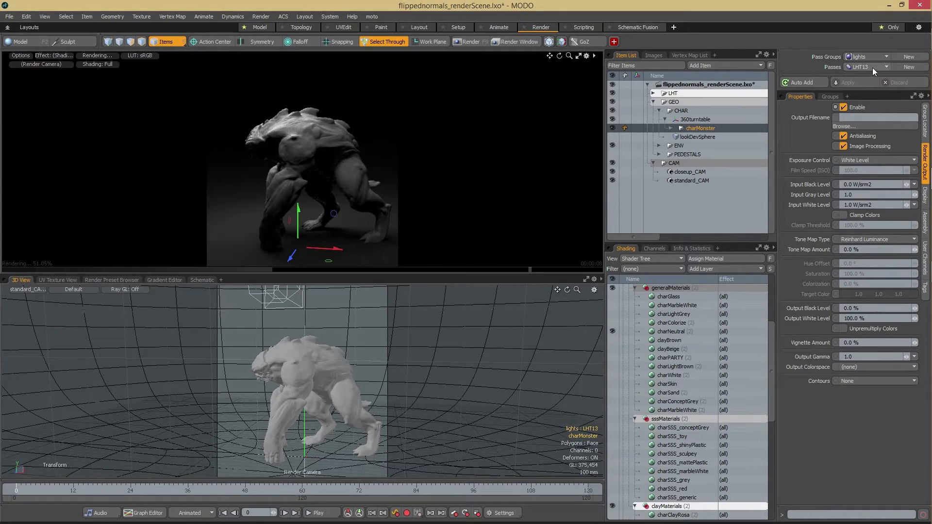
{"action": "left_click", "coordinate": [883, 67]}
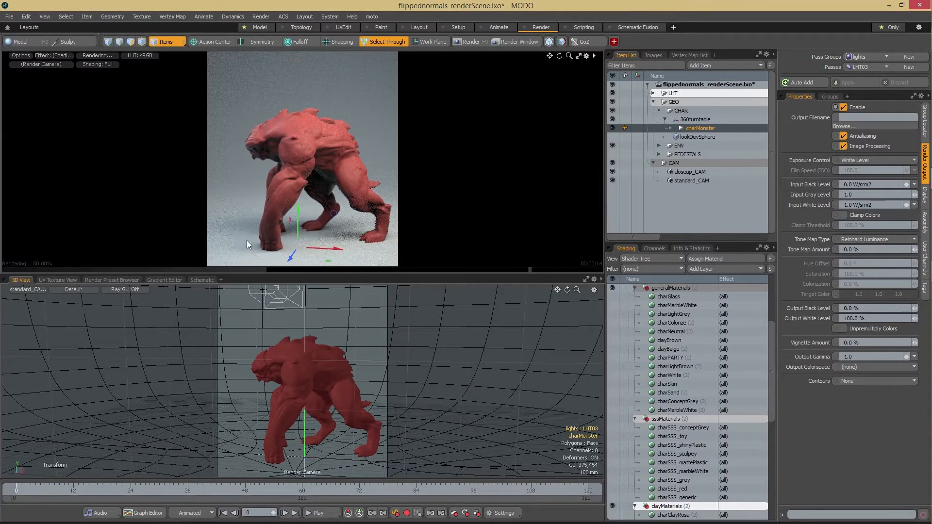
{"action": "mouse_move", "coordinate": [381, 224]}
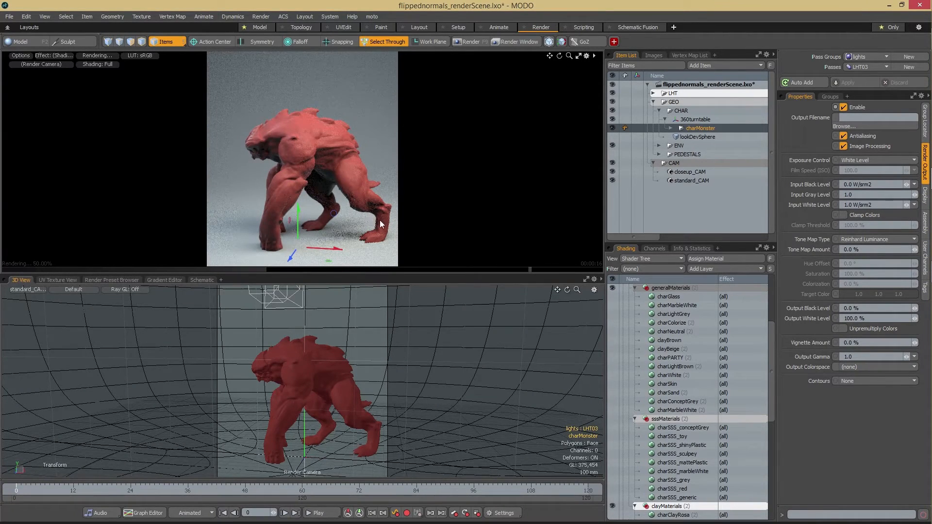
{"action": "mouse_move", "coordinate": [342, 239]}
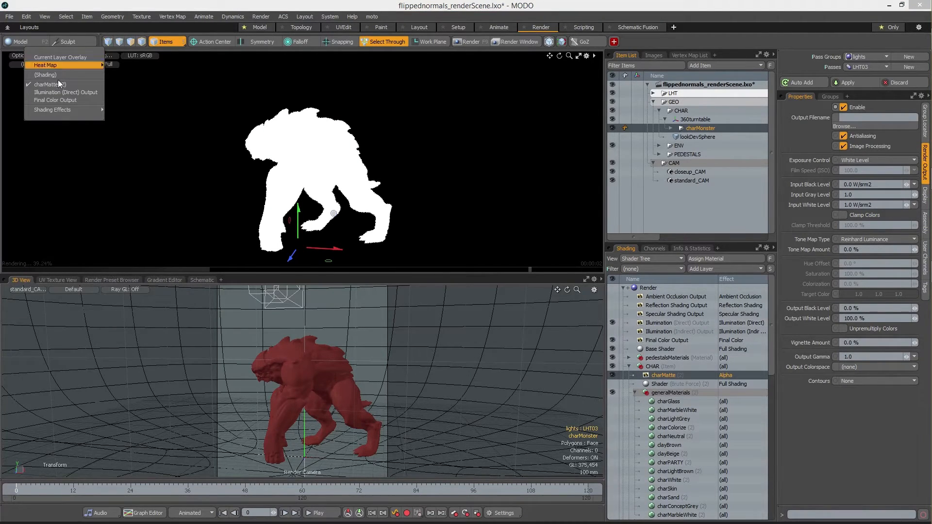
{"action": "mouse_move", "coordinate": [65, 93]}
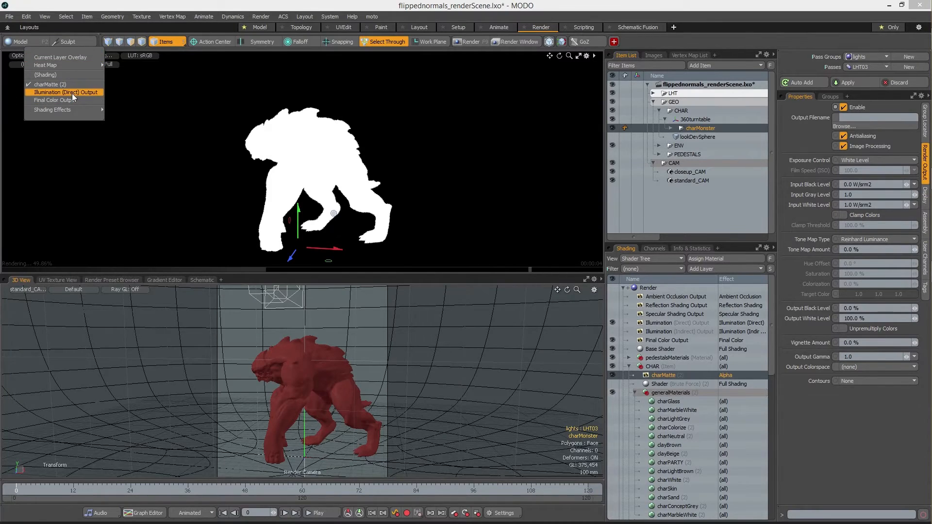
Step: Set the preview Effect to Illumination (Direct) Output instead of charMatte
{"action": "left_click", "coordinate": [66, 92]}
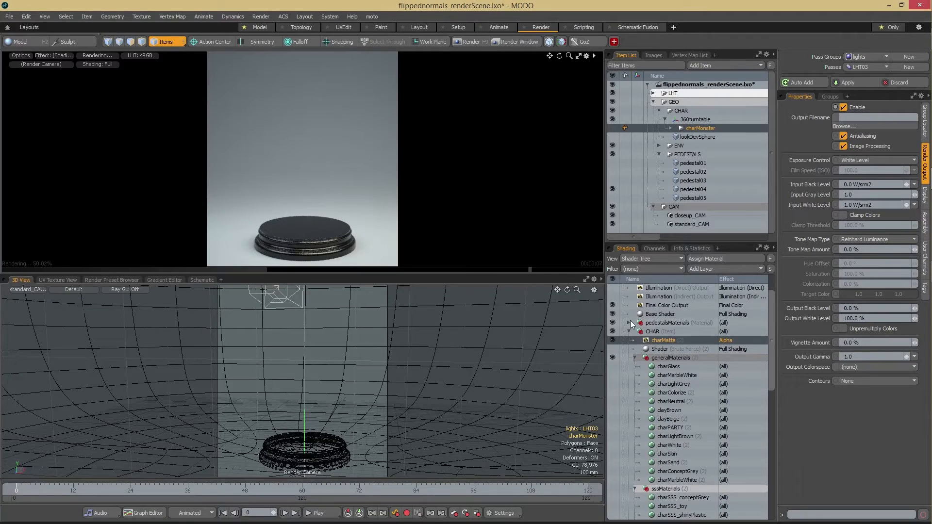
Step: Expand the pedestalMaterials group in the Shader Tree to review its options
{"action": "left_click", "coordinate": [628, 322]}
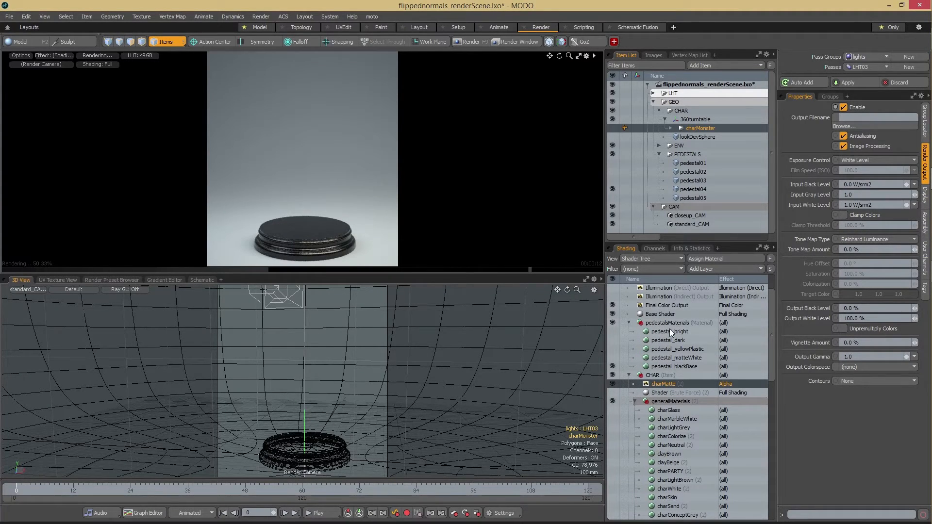
{"action": "mouse_move", "coordinate": [671, 332]}
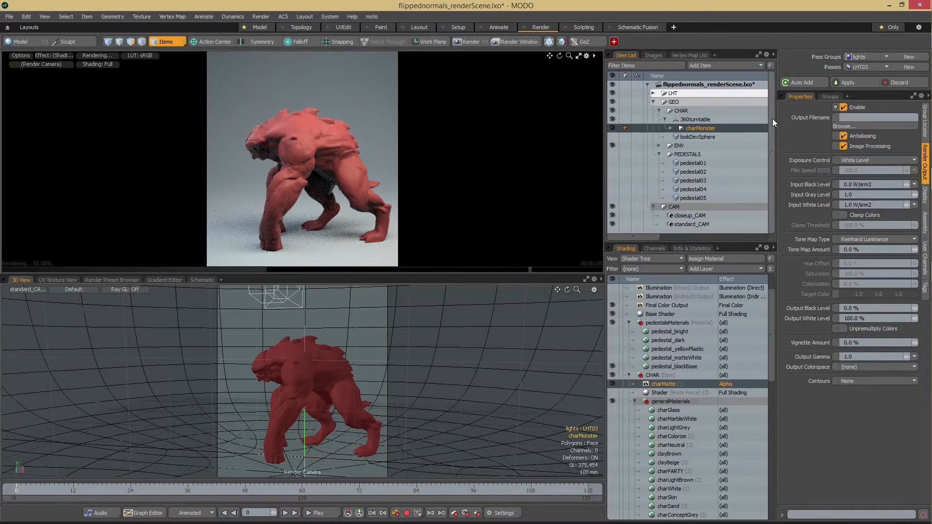
Step: Select closeup_CAM for a check, then standard_CAM to show its transform and lens settings
{"action": "left_click", "coordinate": [690, 224]}
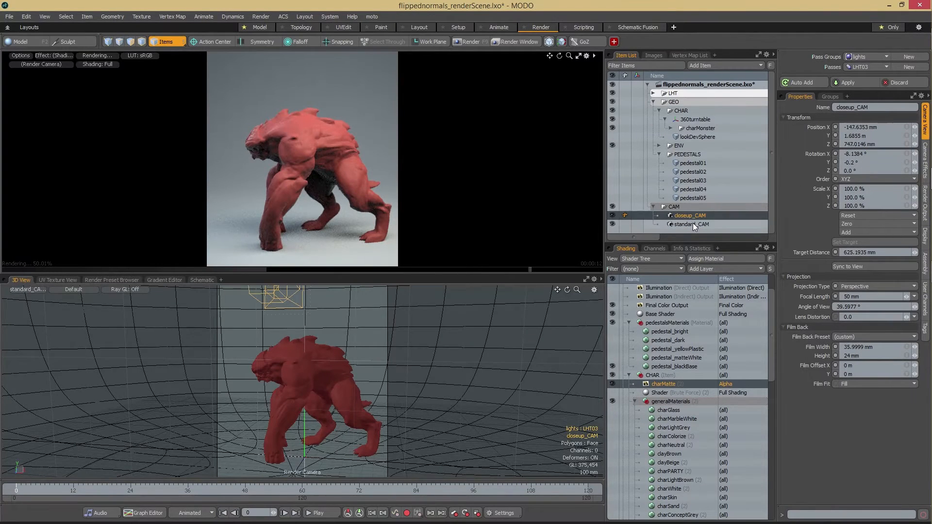
{"action": "left_click", "coordinate": [690, 224]}
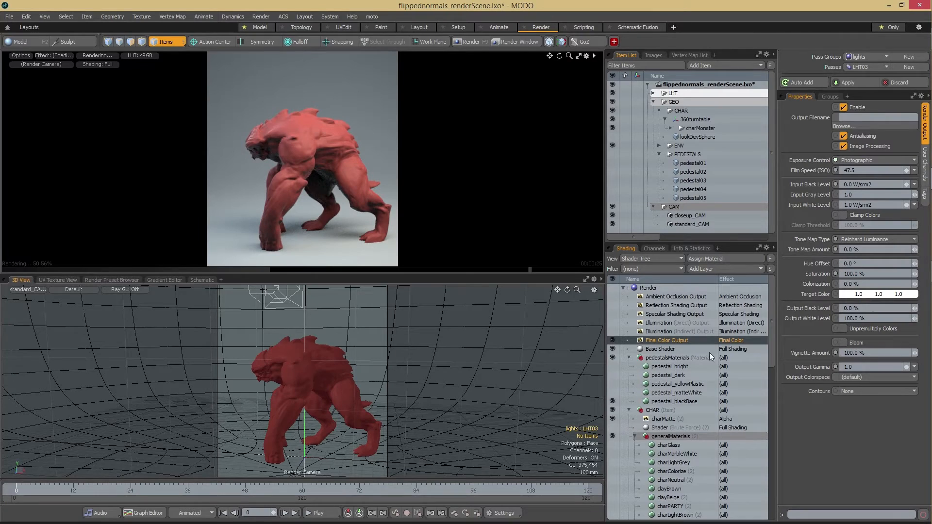
{"action": "mouse_move", "coordinate": [665, 351]}
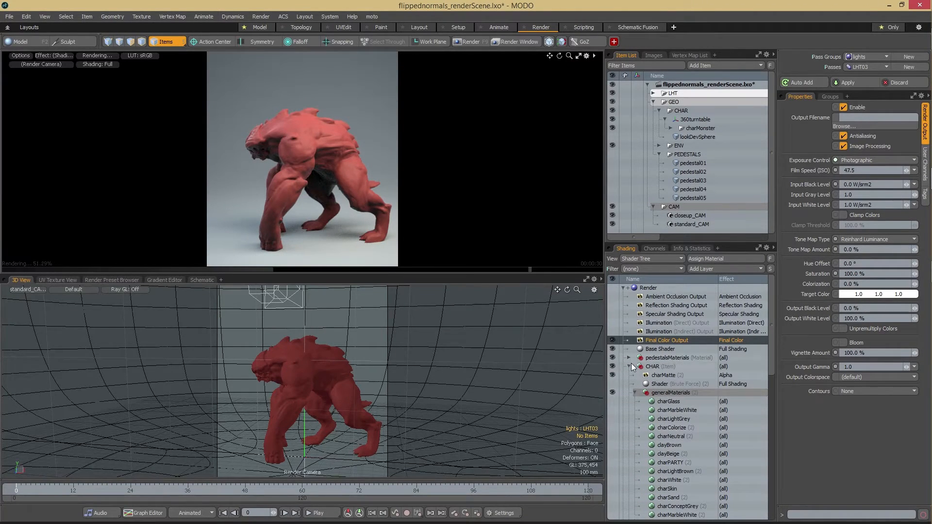
{"action": "left_click", "coordinate": [691, 224]}
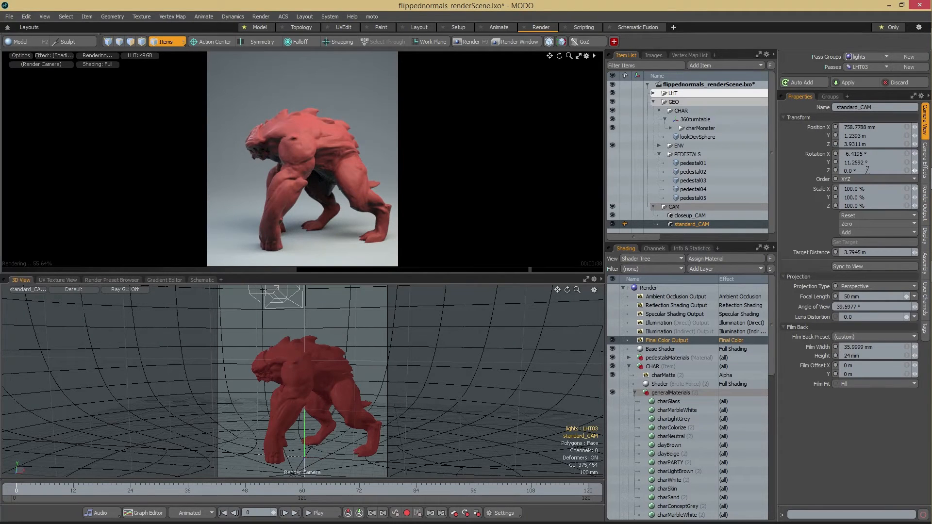
{"action": "mouse_move", "coordinate": [868, 170]}
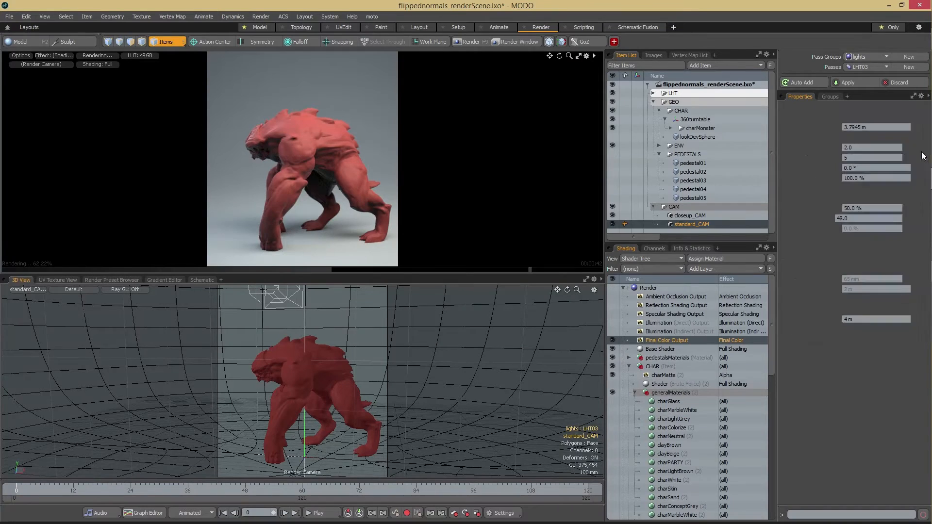
Step: Toggle Depth of Field on the standard camera off and back on, focusing at 4.0976 m, f-stop 2.0
{"action": "left_click", "coordinate": [841, 117]}
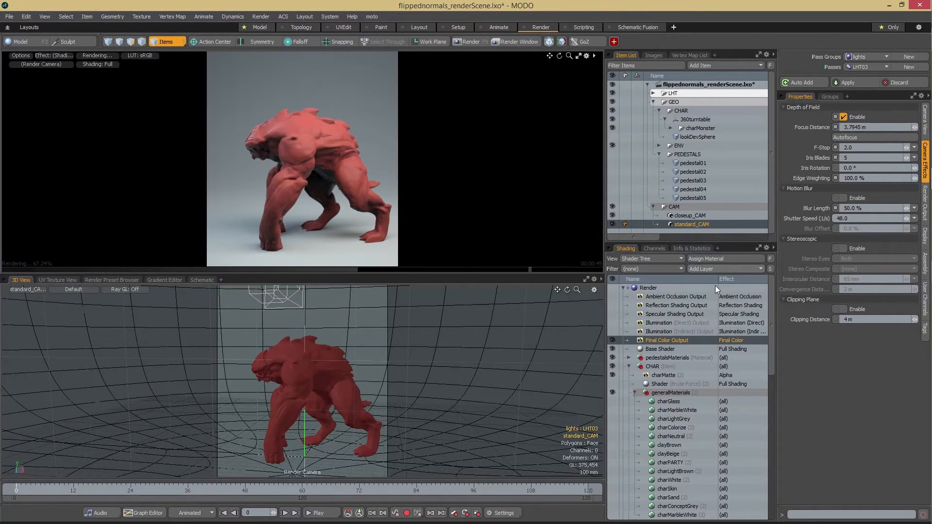
{"action": "left_click", "coordinate": [838, 117]}
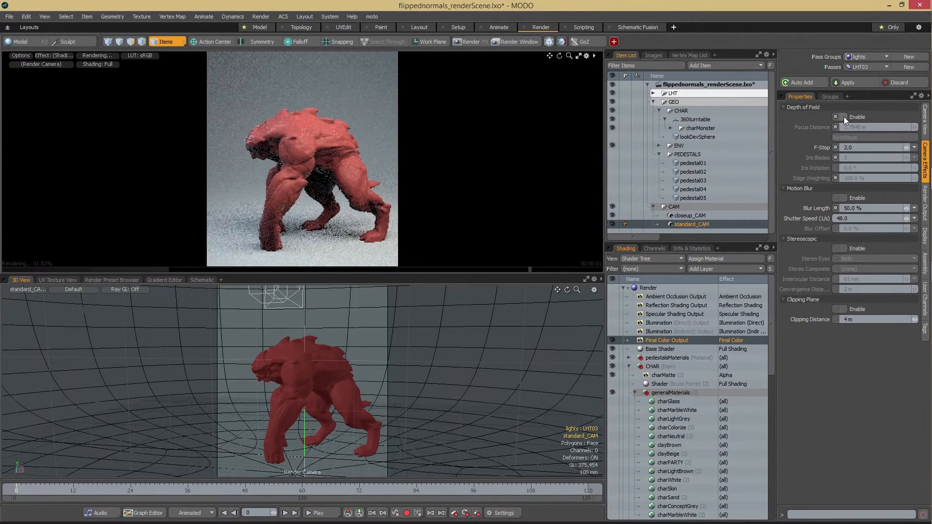
{"action": "left_click", "coordinate": [838, 116]}
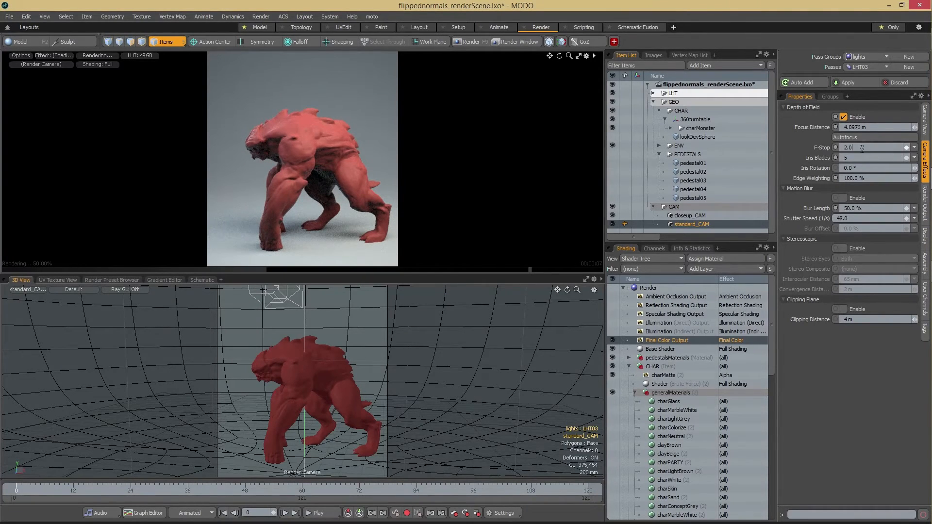
Step: Enter 1.0 as standard_CAM's F-Stop for a shallow depth of field
{"action": "left_click", "coordinate": [850, 148]}
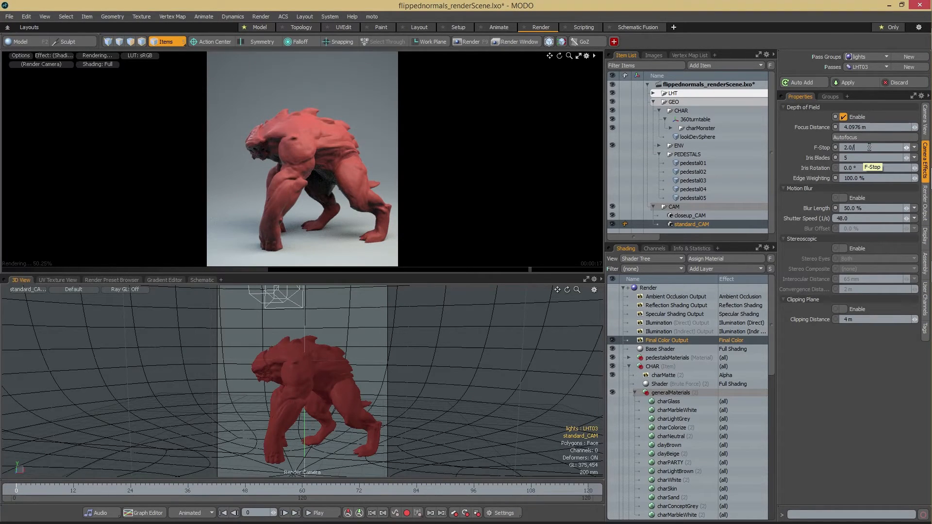
{"action": "type", "text": "1.0"}
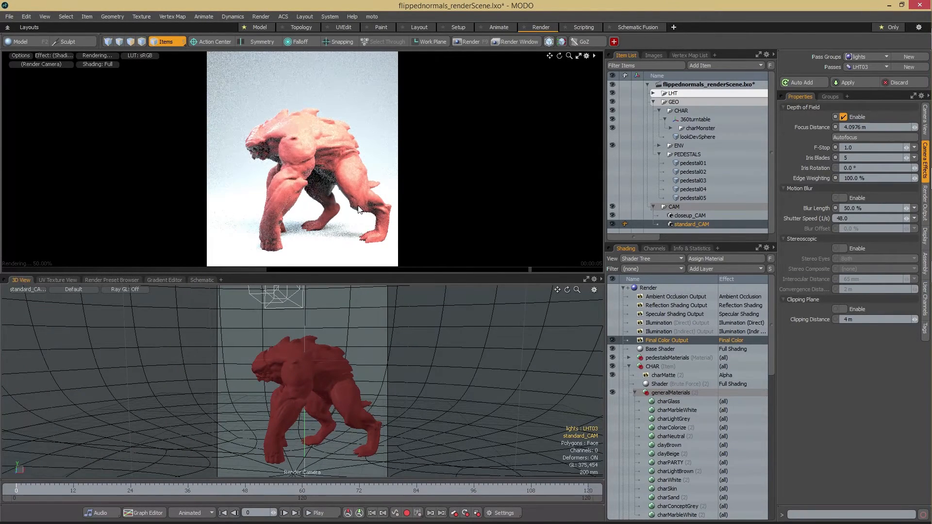
{"action": "mouse_move", "coordinate": [362, 176]}
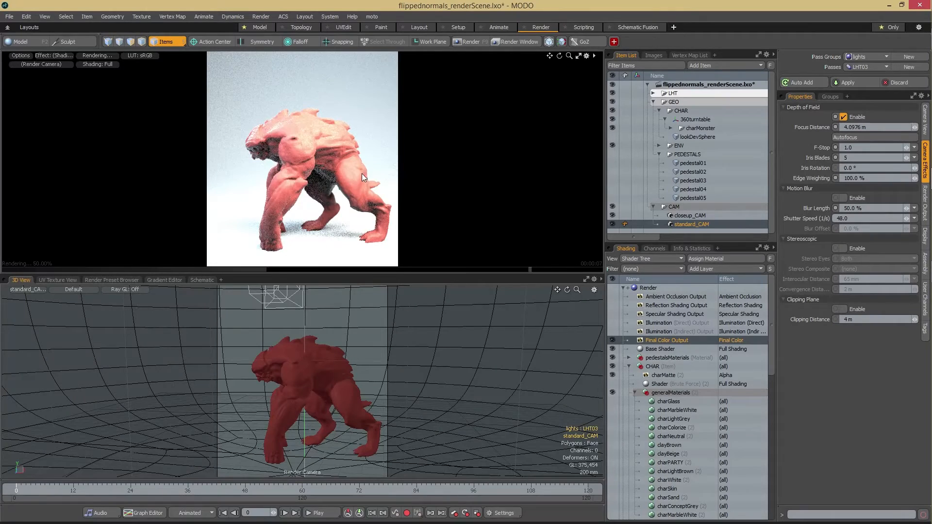
{"action": "mouse_move", "coordinate": [350, 153]}
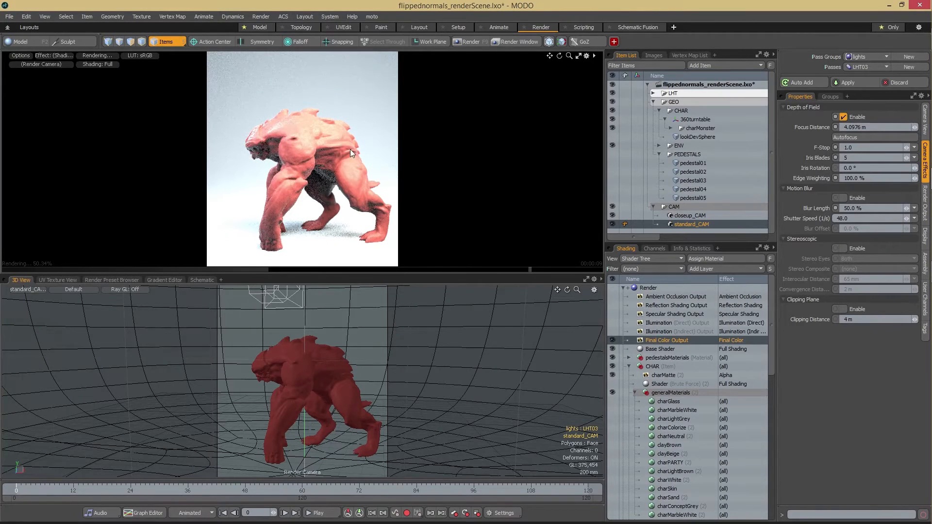
{"action": "mouse_move", "coordinate": [422, 198]}
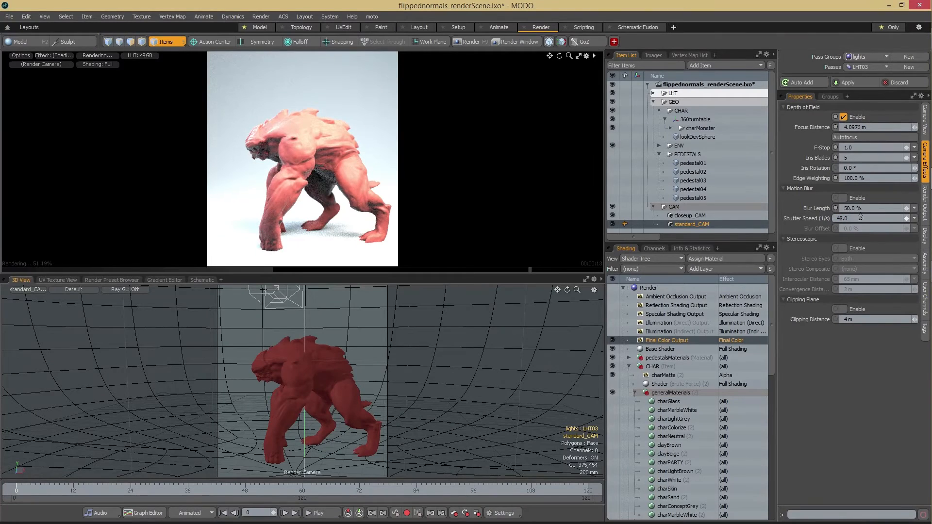
{"action": "left_click", "coordinate": [871, 218]}
{"action": "type", "text": "192"}
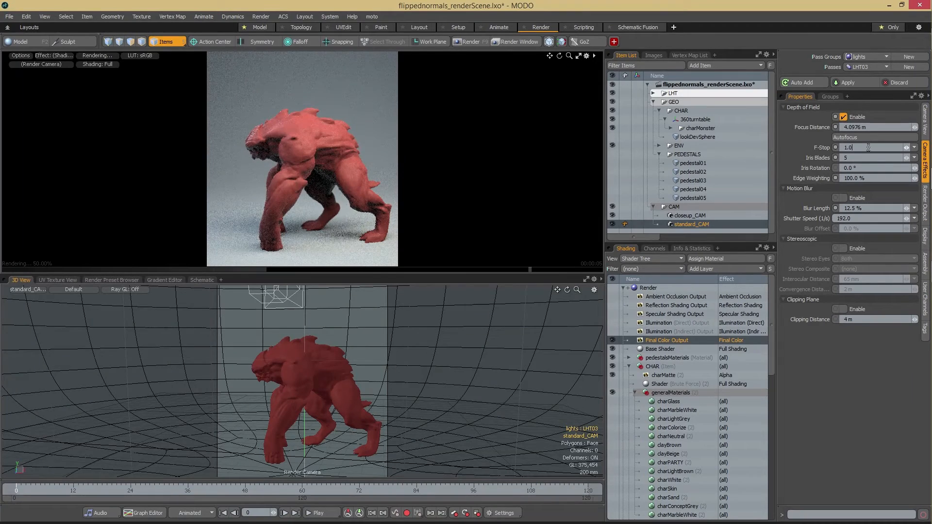
{"action": "mouse_move", "coordinate": [871, 146]}
{"action": "type", "text": "0.5"}
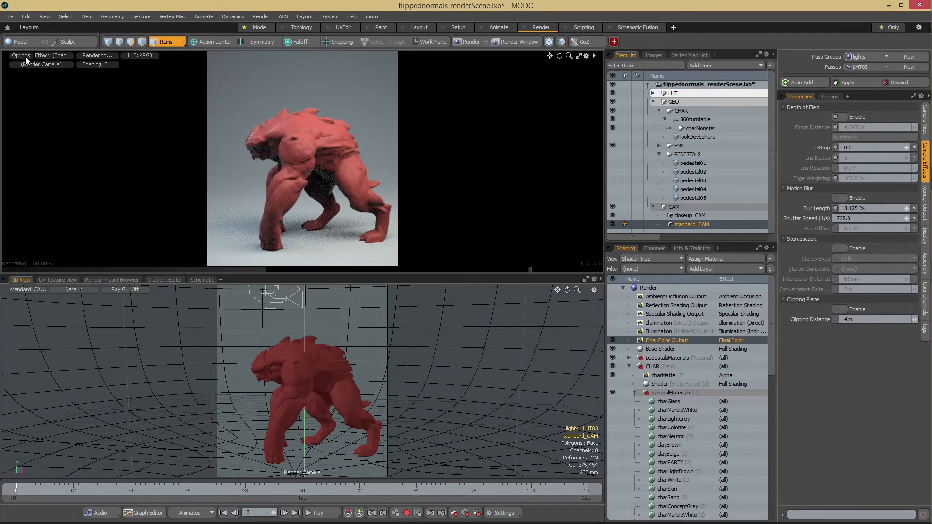
Step: Disable Depth of Field on the camera and select the Render item for its Frame settings
{"action": "left_click", "coordinate": [20, 56]}
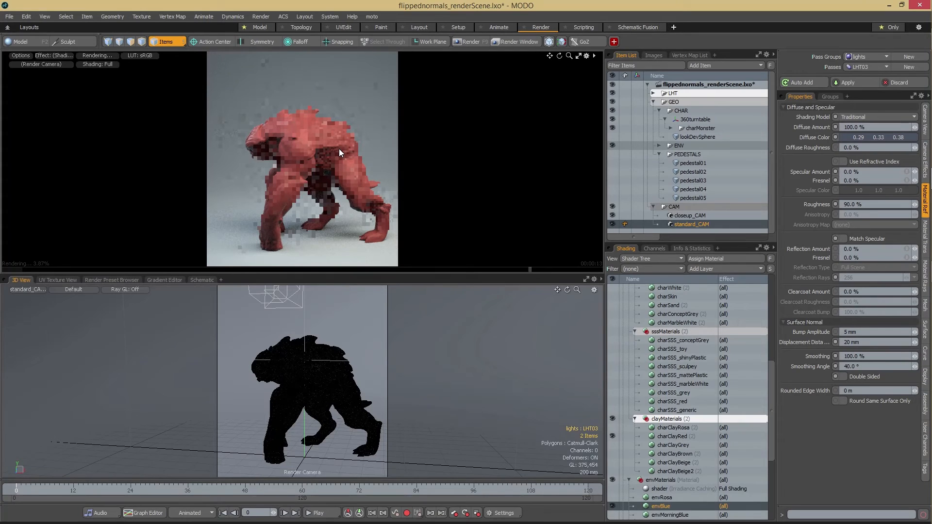
{"action": "mouse_move", "coordinate": [772, 324]}
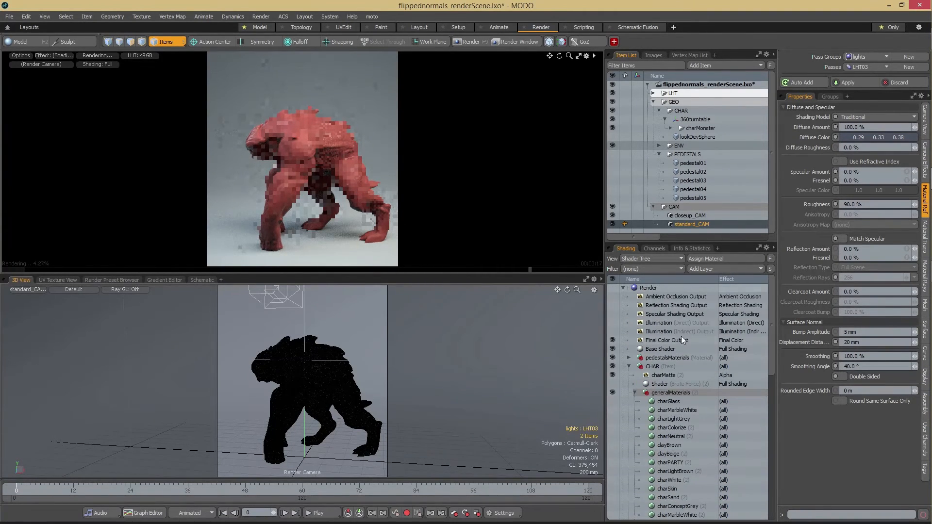
{"action": "left_click", "coordinate": [666, 340]}
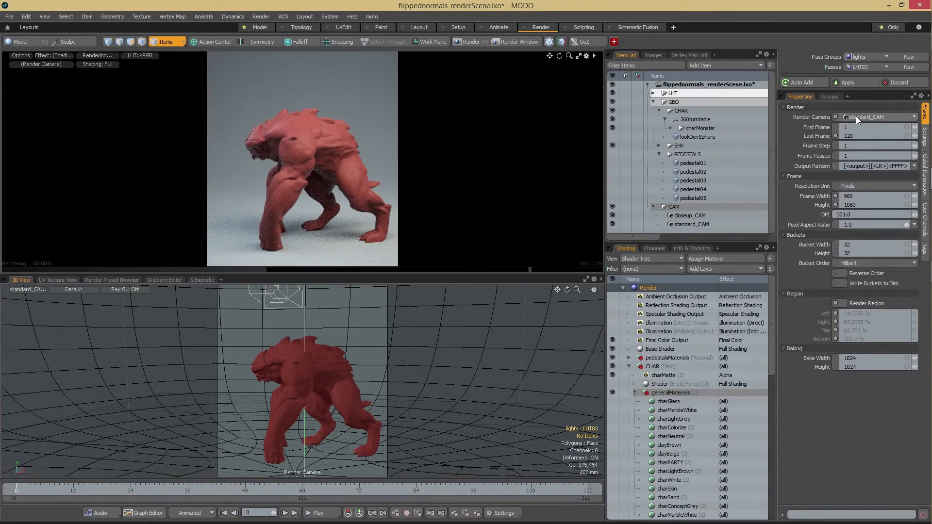
Step: Keep standard_CAM as render camera and halve the frame size back to 960×1080
{"action": "left_click", "coordinate": [878, 117]}
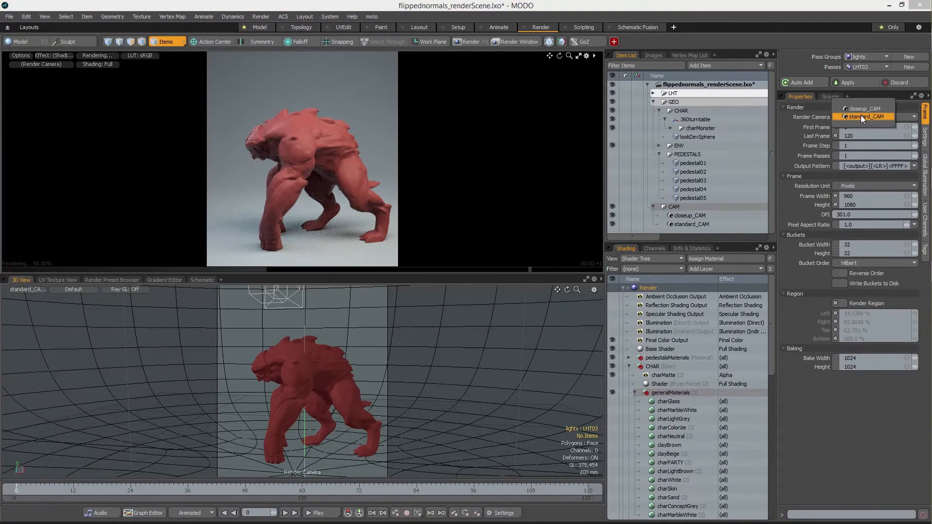
{"action": "mouse_move", "coordinate": [862, 117]}
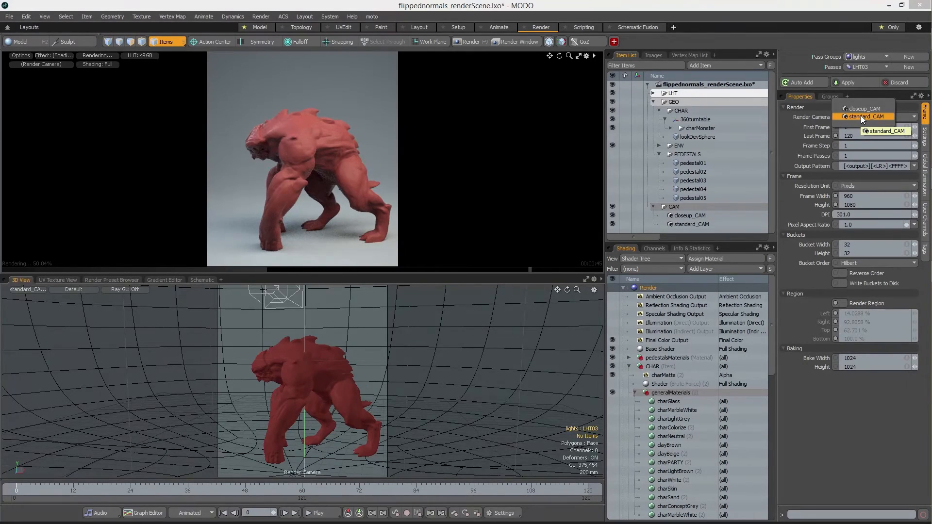
{"action": "left_click", "coordinate": [861, 116]}
{"action": "type", "text": "1920"}
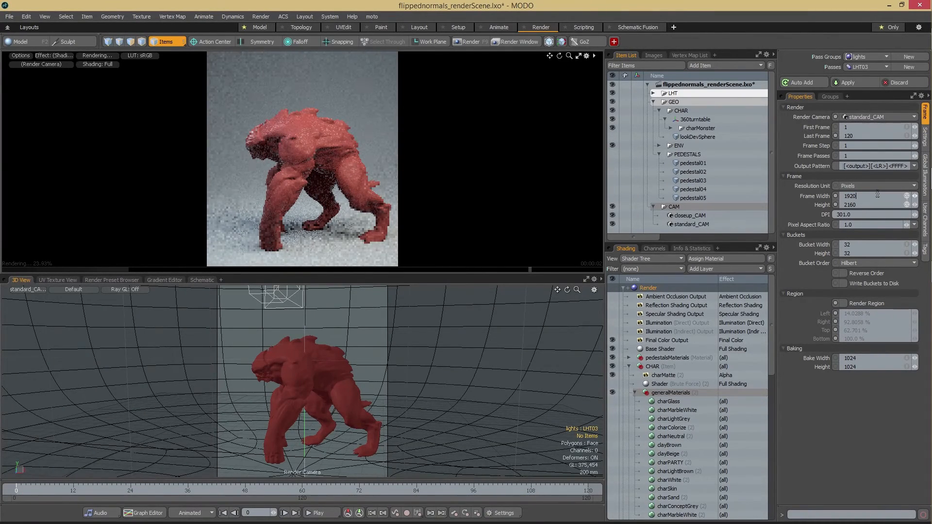
{"action": "type", "text": "/2"}
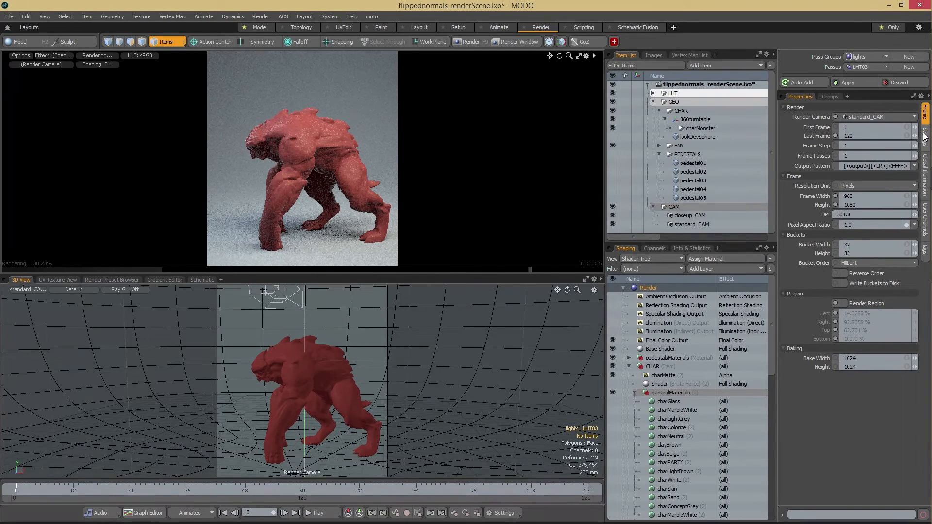
Step: Choose 32 Samples/Pixel antialiasing in the Render Settings
{"action": "left_click", "coordinate": [925, 132]}
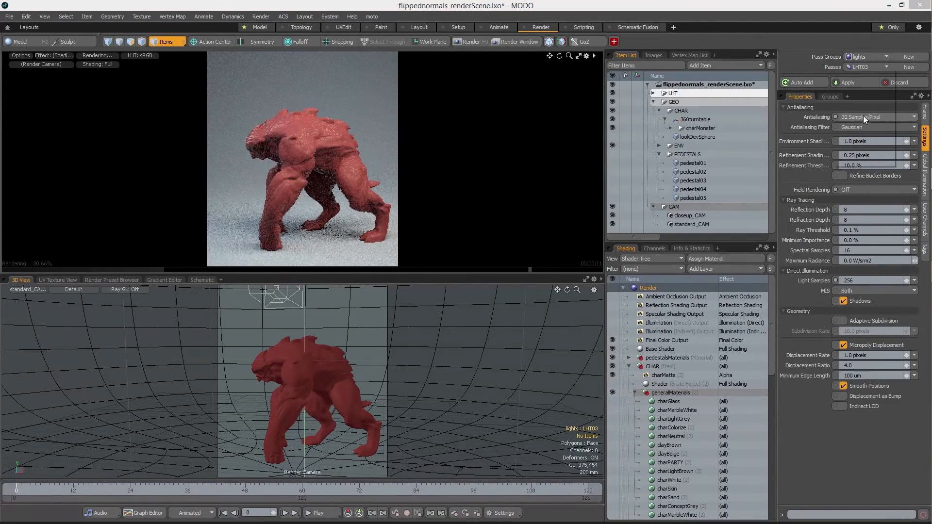
{"action": "left_click", "coordinate": [873, 117]}
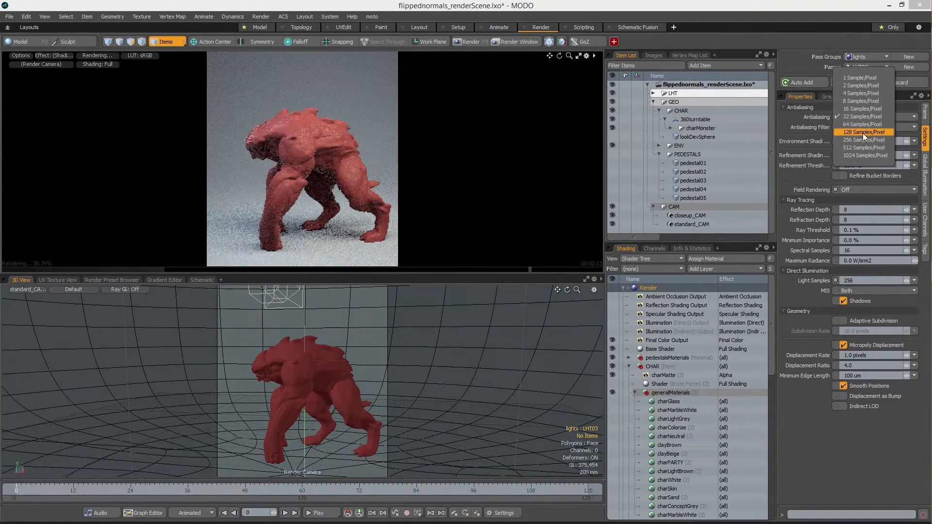
{"action": "left_click", "coordinate": [861, 117]}
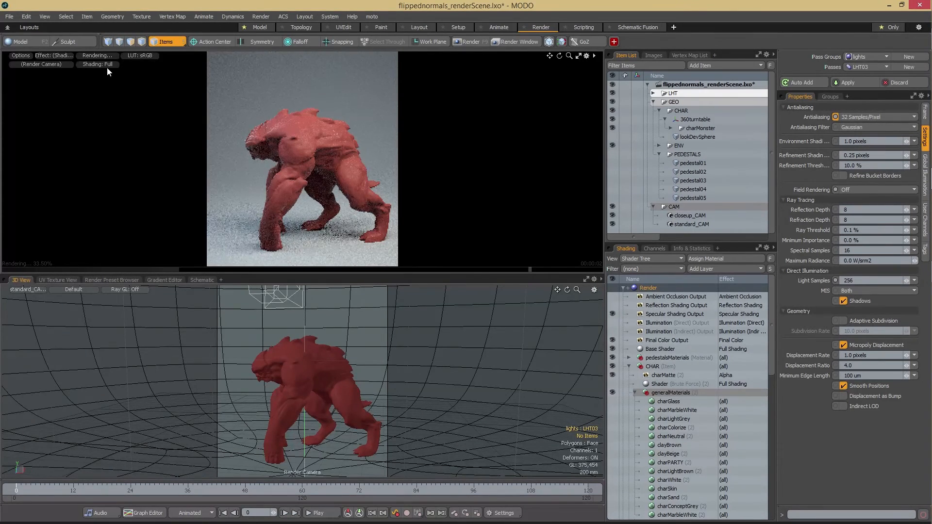
{"action": "left_click", "coordinate": [55, 55]}
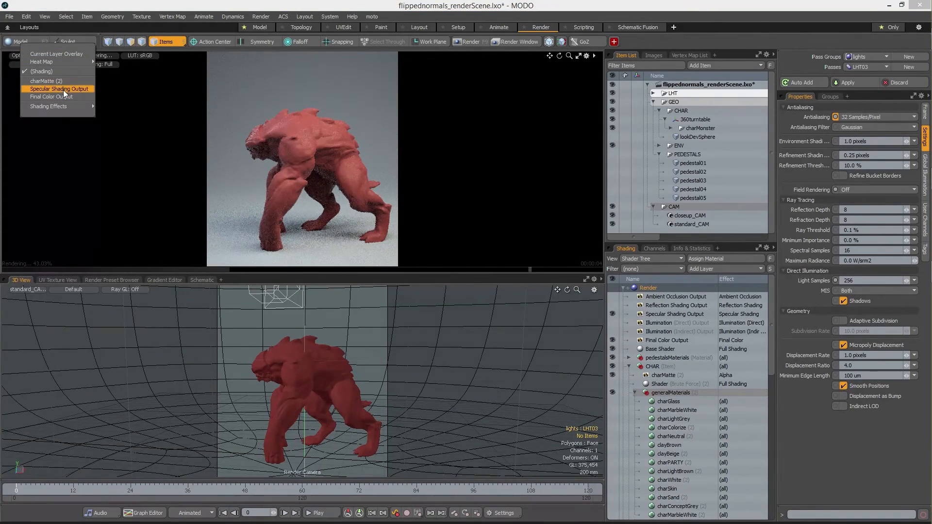
{"action": "left_click", "coordinate": [58, 88]}
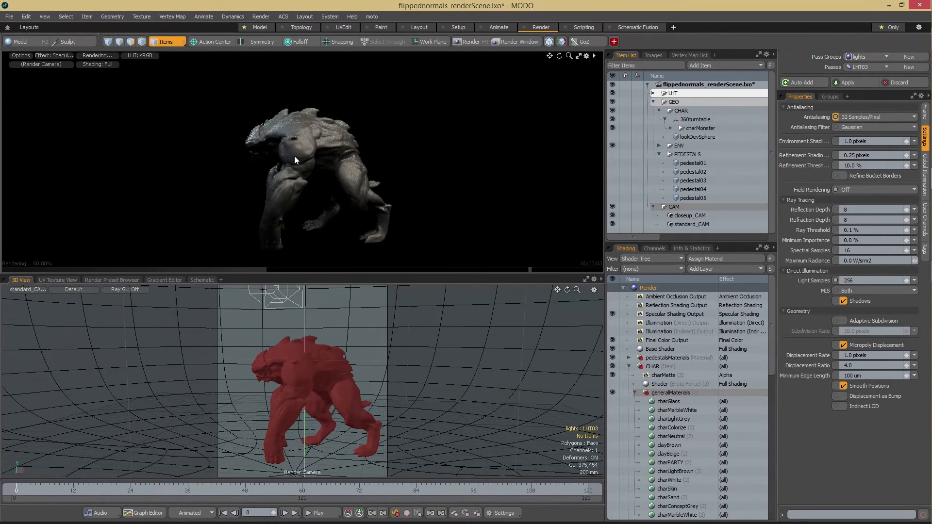
{"action": "mouse_move", "coordinate": [71, 61]}
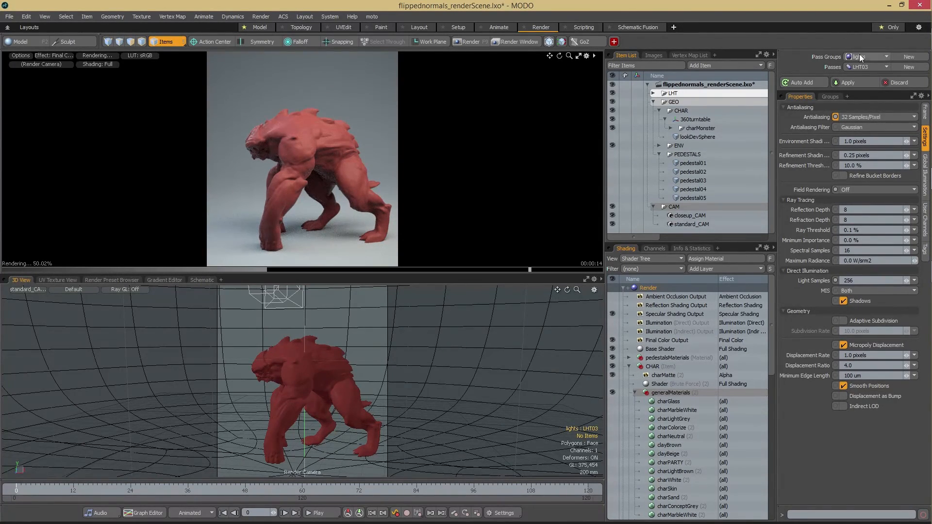
{"action": "left_click", "coordinate": [885, 67]}
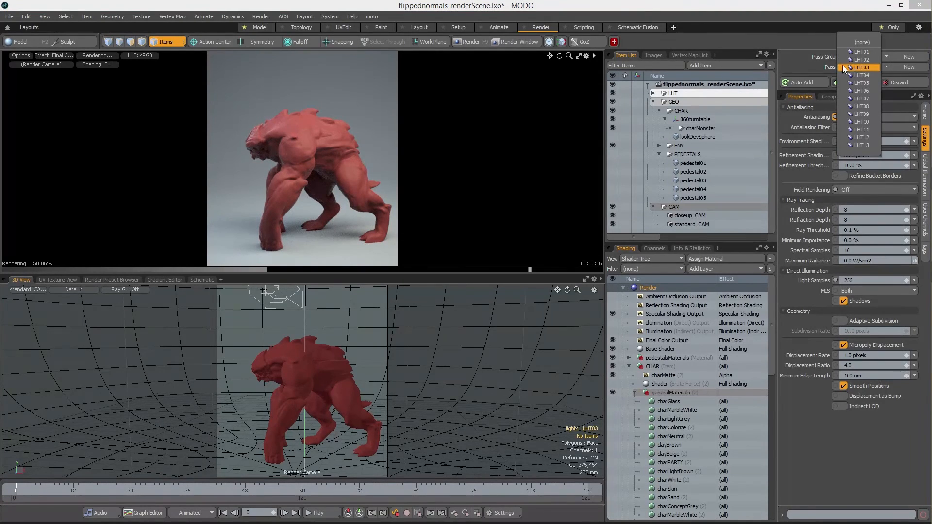
{"action": "left_click", "coordinate": [861, 67]}
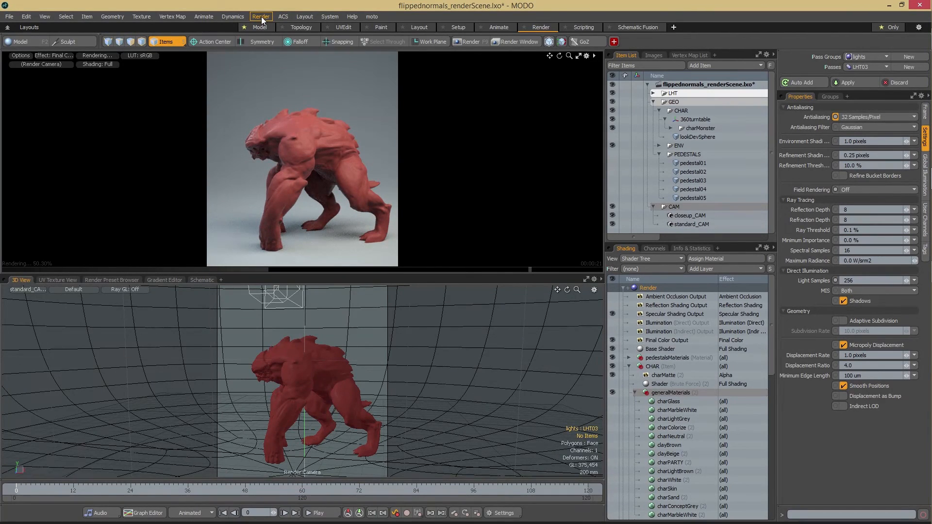
{"action": "left_click", "coordinate": [260, 17]}
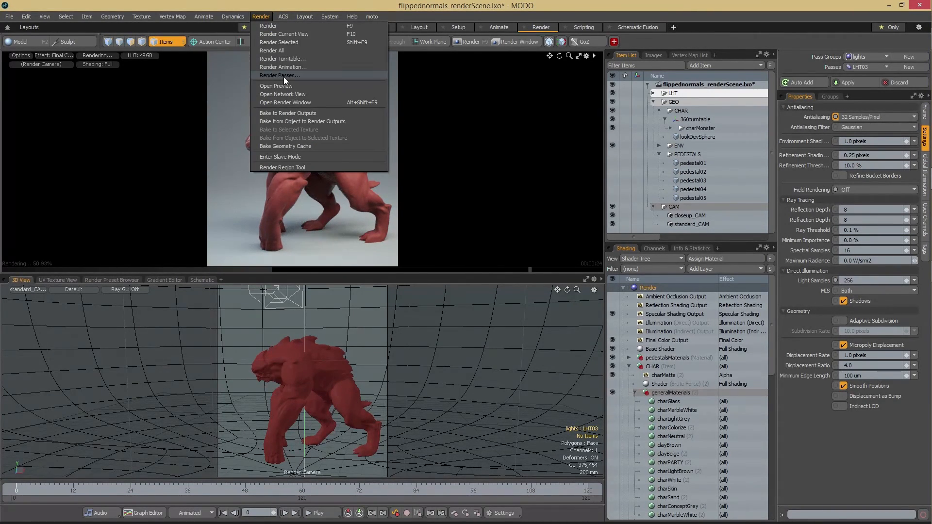
{"action": "left_click", "coordinate": [280, 75]}
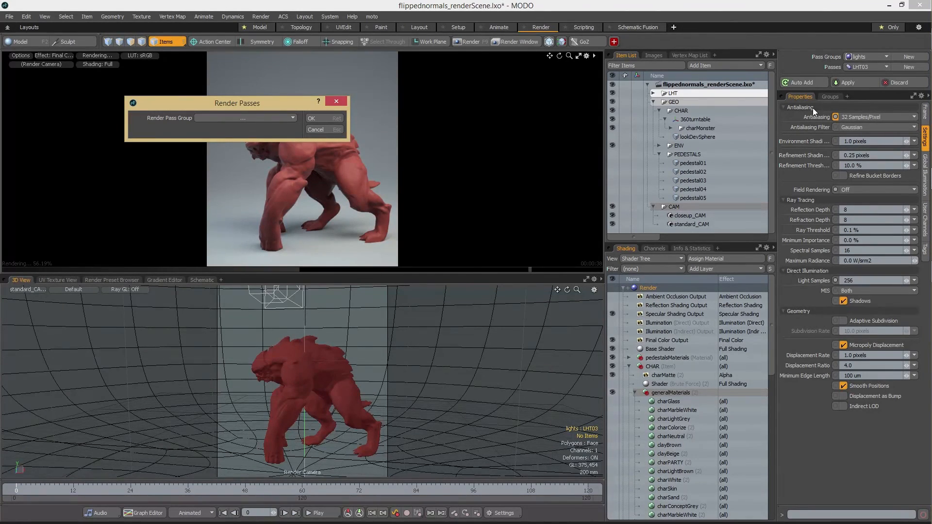
{"action": "mouse_move", "coordinate": [398, 129]}
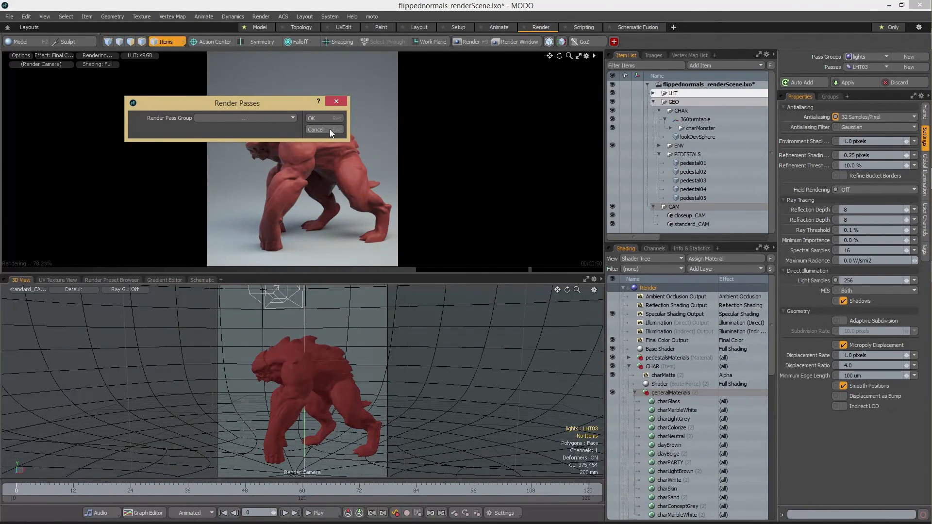
{"action": "left_click", "coordinate": [315, 129]}
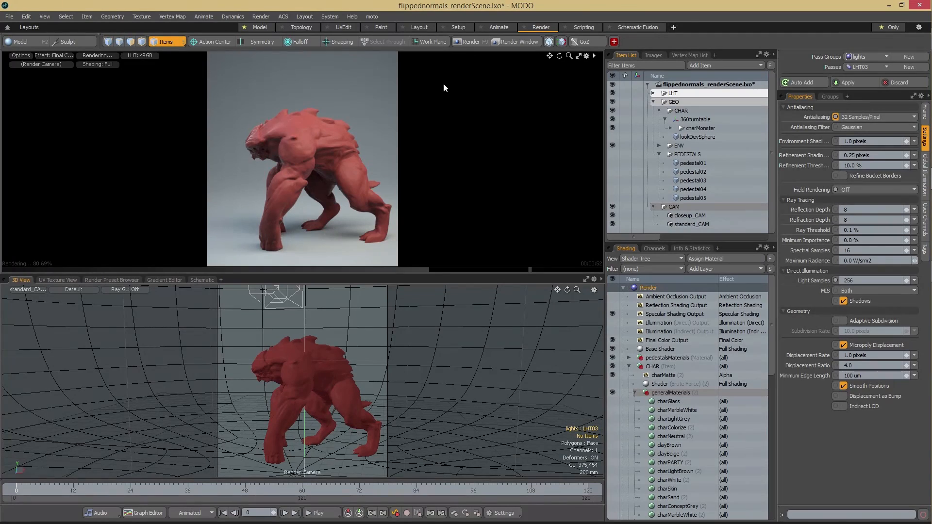